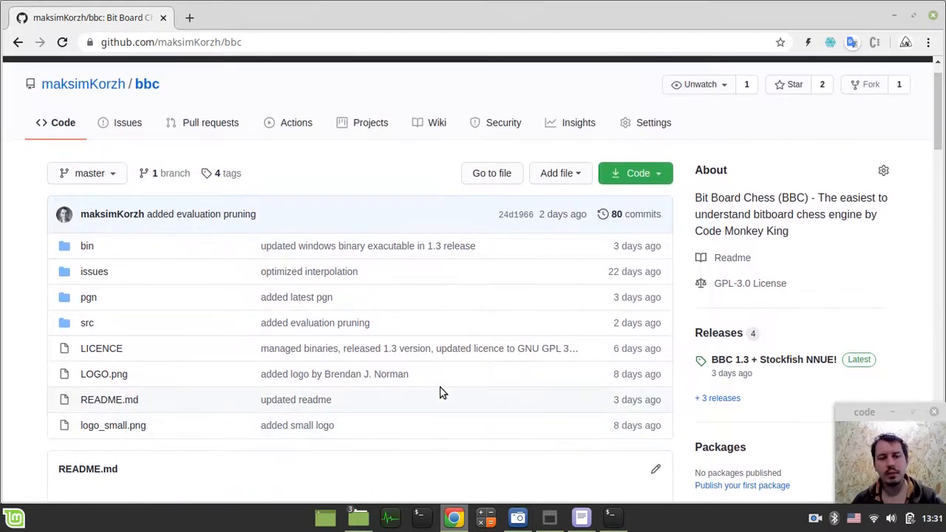
- View the LICENCE file's GPL-3.0 summary, then return to the bbc repository tab
scroll("down", 3)
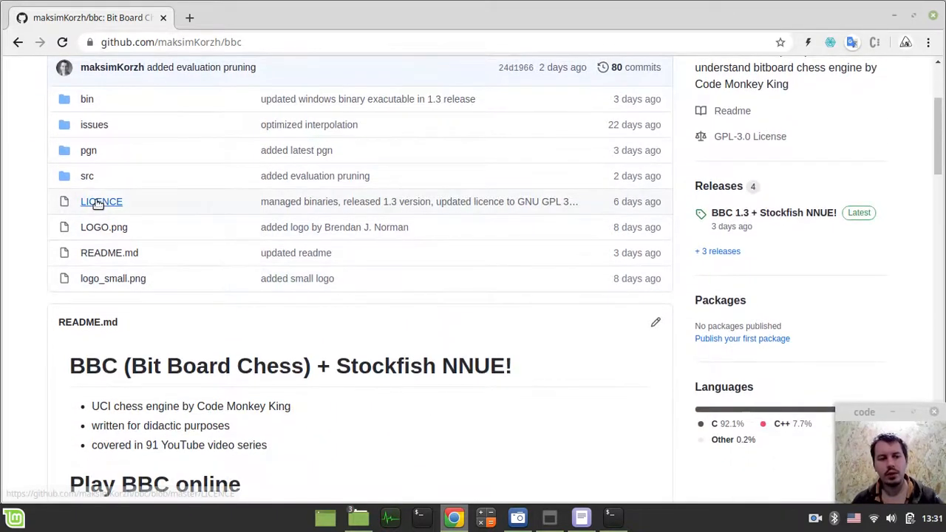
left_click(100, 201)
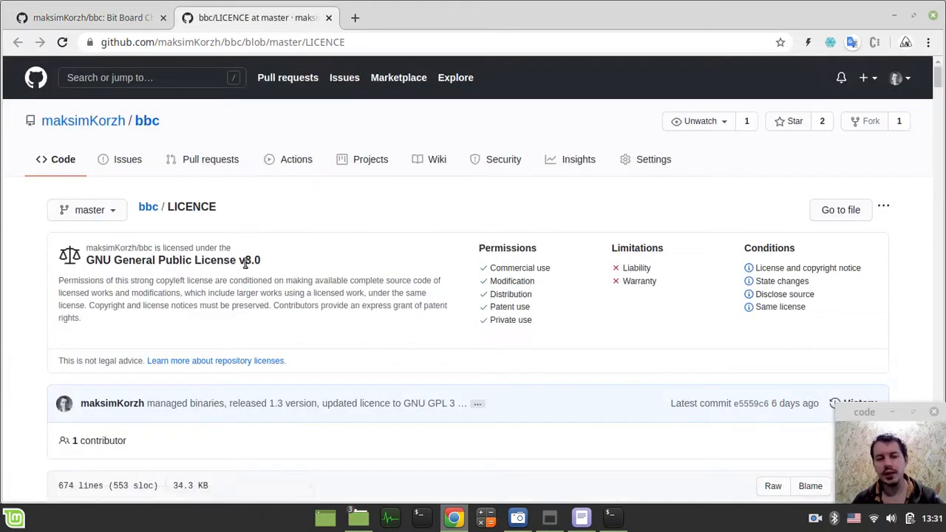
mouse_move(486, 272)
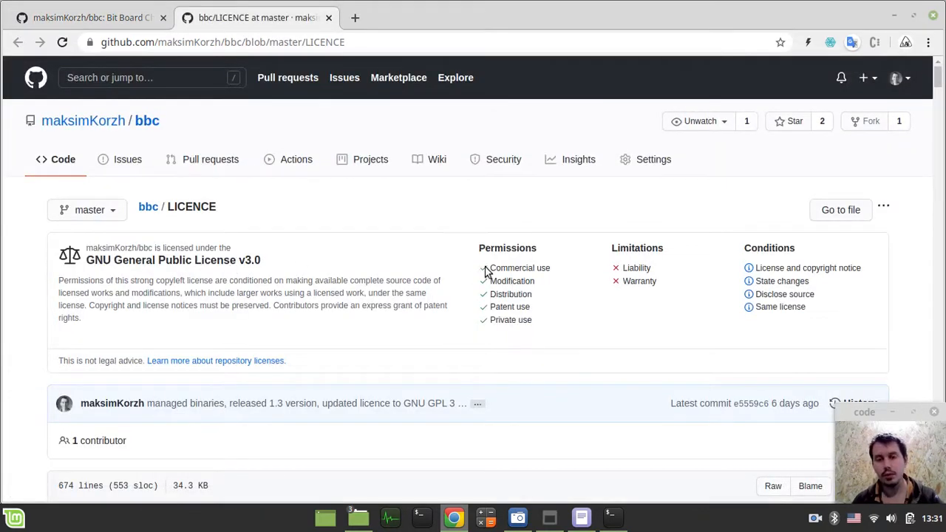
mouse_move(96, 311)
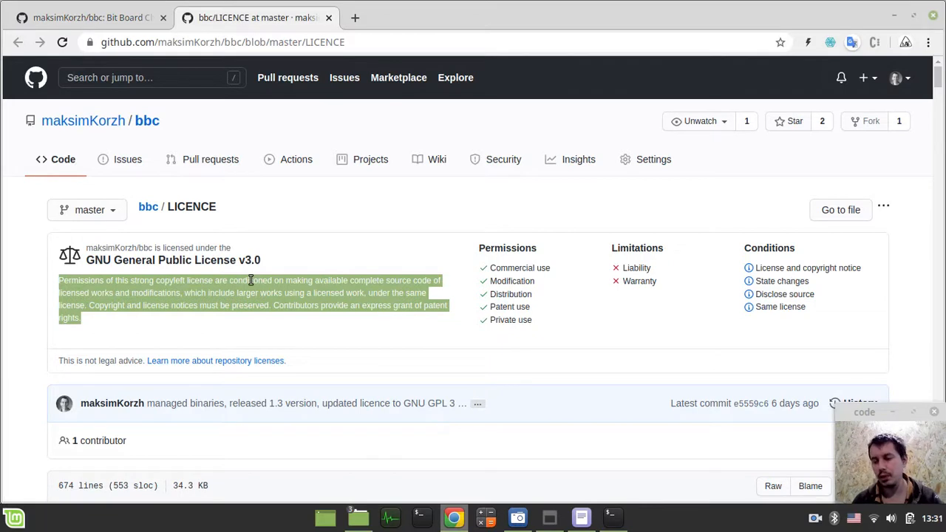
mouse_move(227, 266)
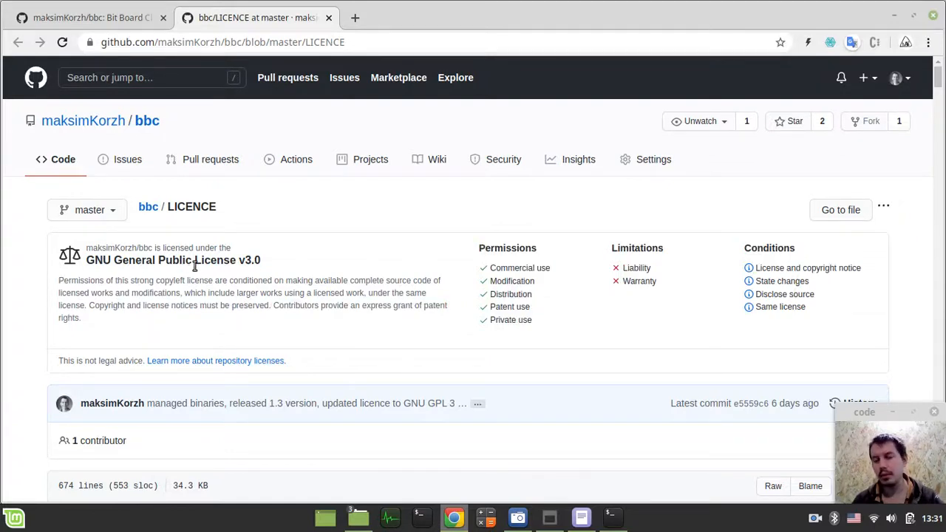
left_click(89, 17)
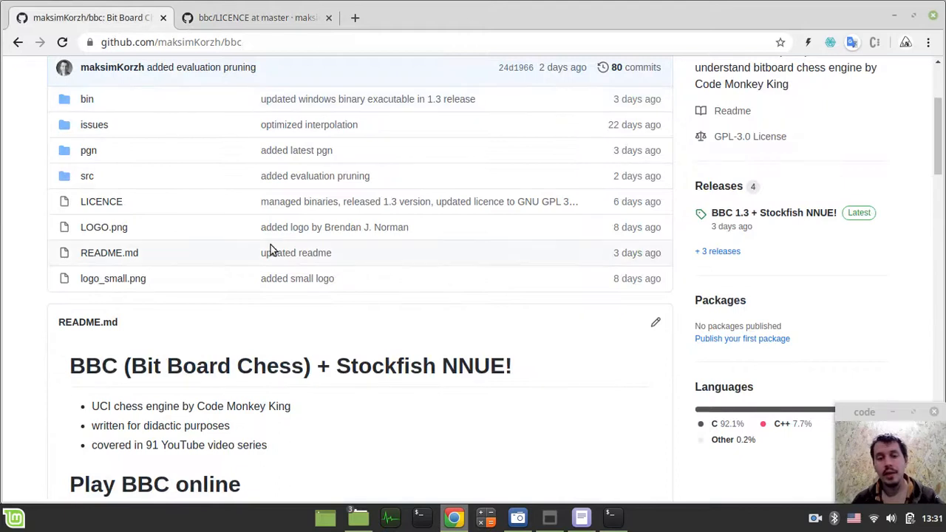
scroll("down", 3)
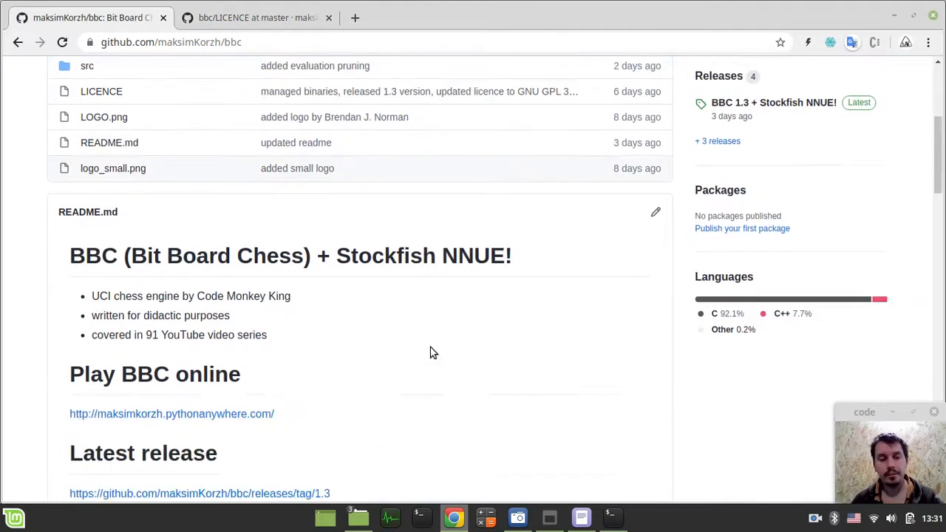
scroll("down", 3)
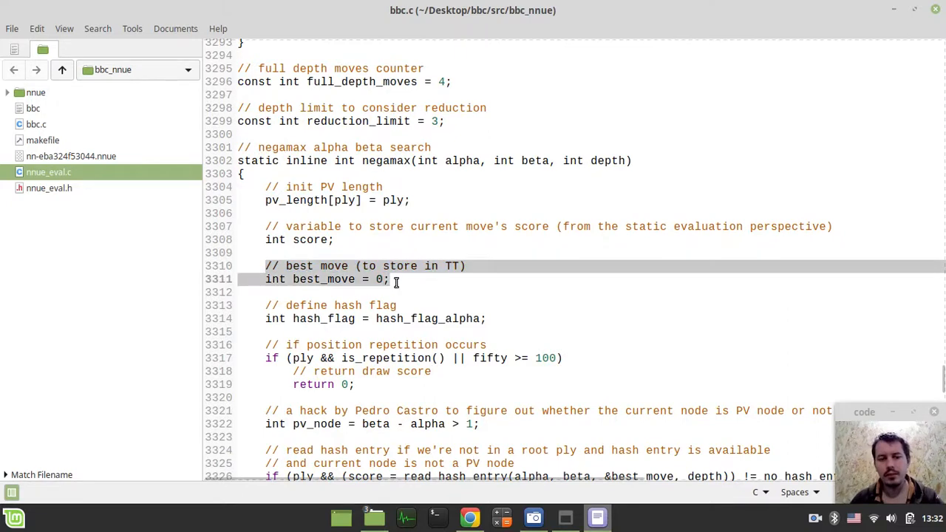
scroll("down", 3)
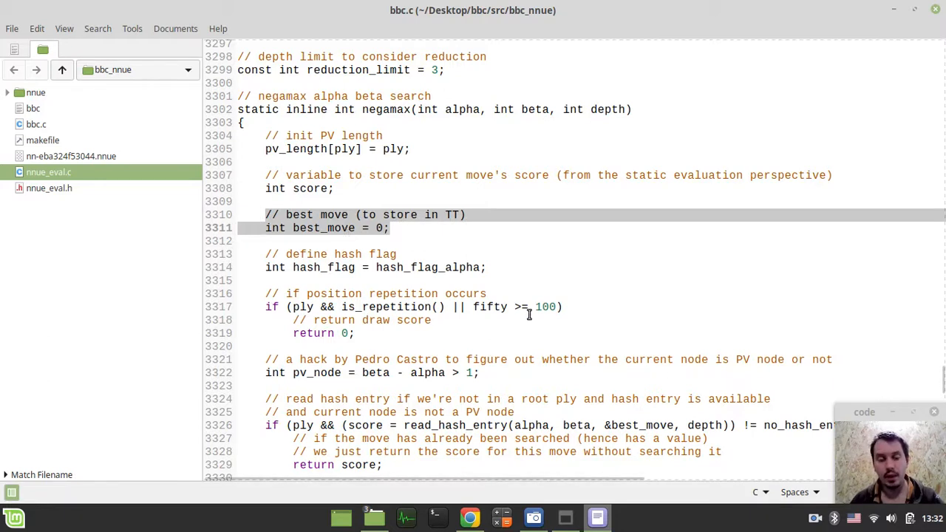
scroll("down", 3)
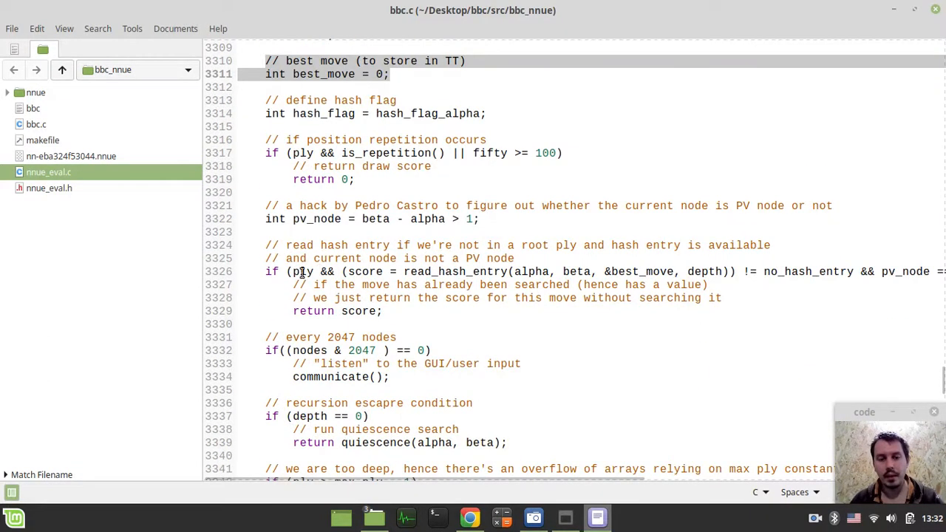
scroll("down", 3)
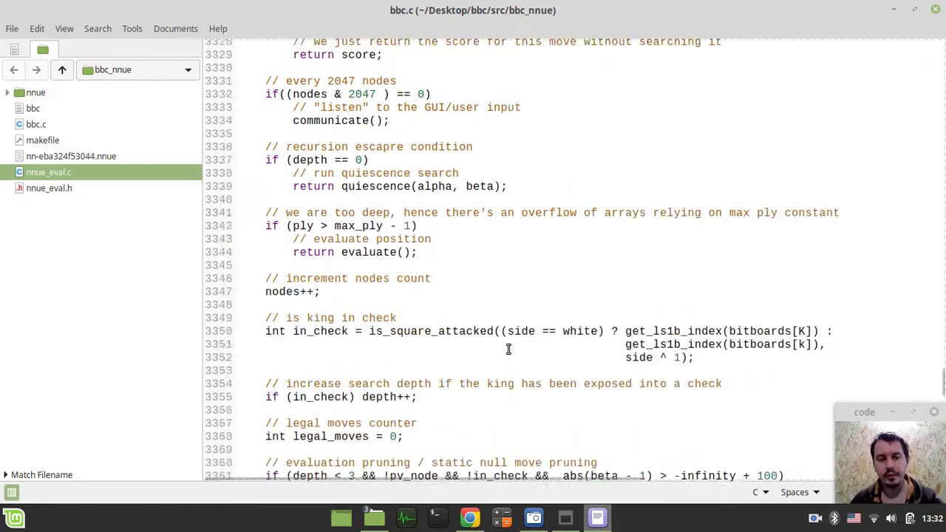
scroll("down", 3)
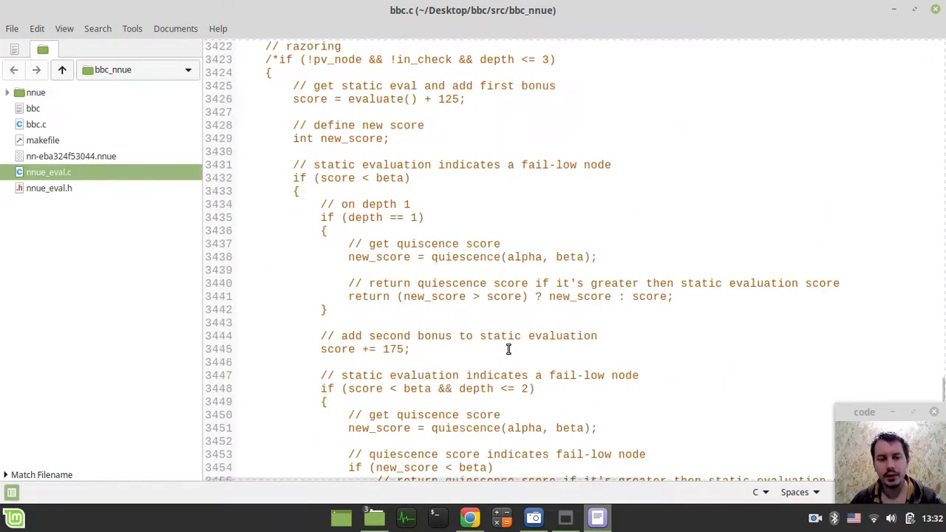
scroll("down", 3)
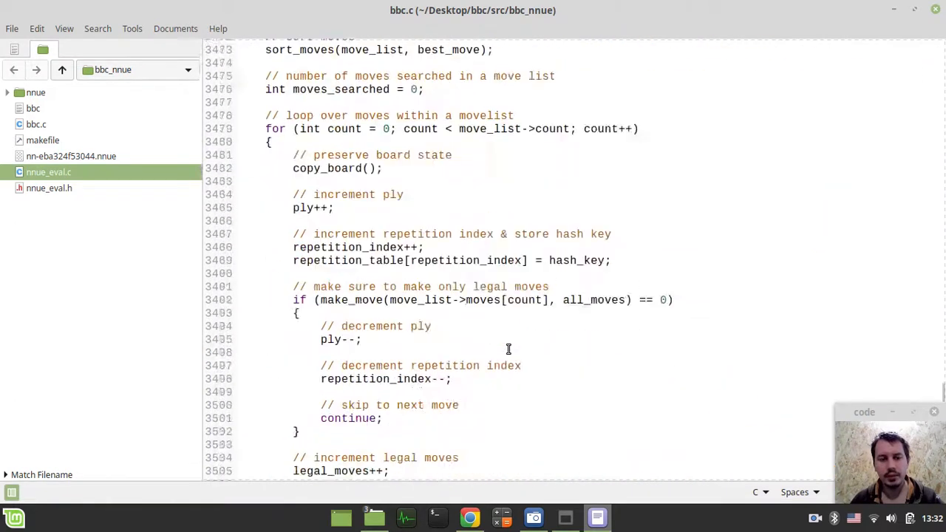
scroll("down", 3)
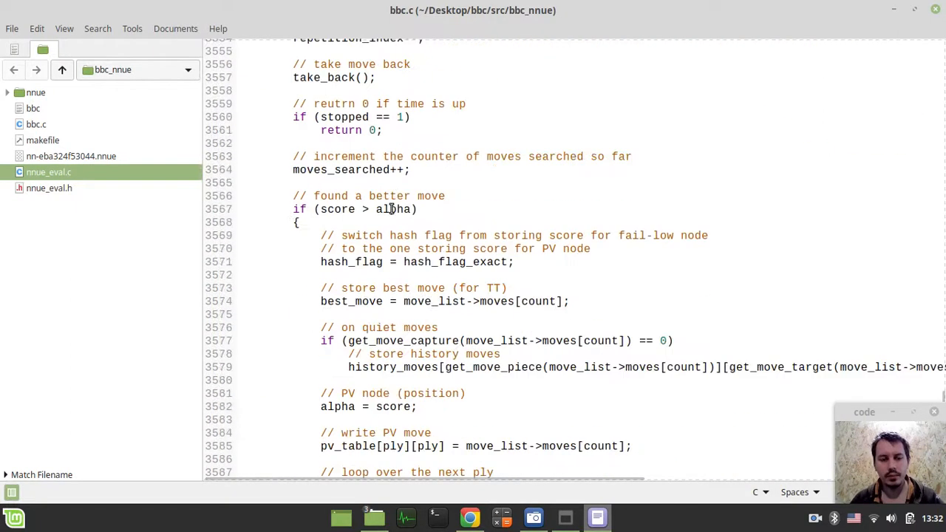
scroll("down", 3)
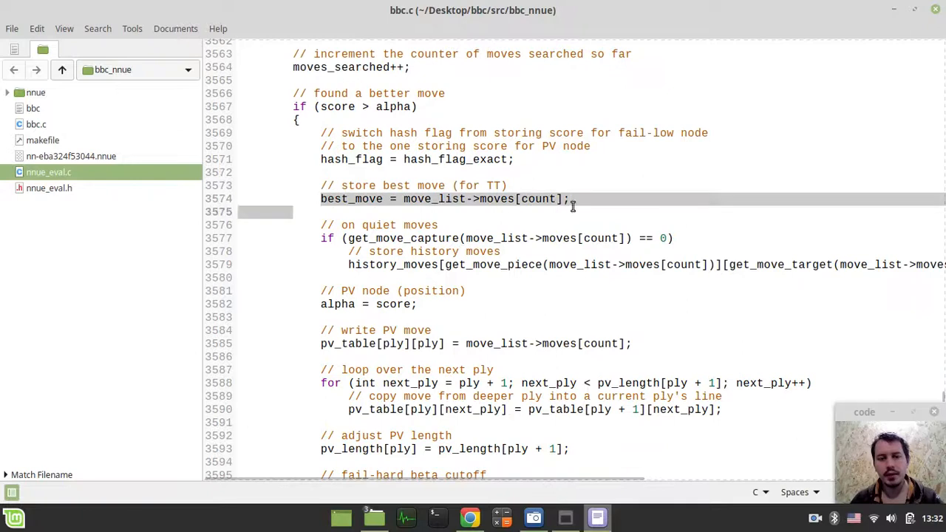
scroll("down", 3)
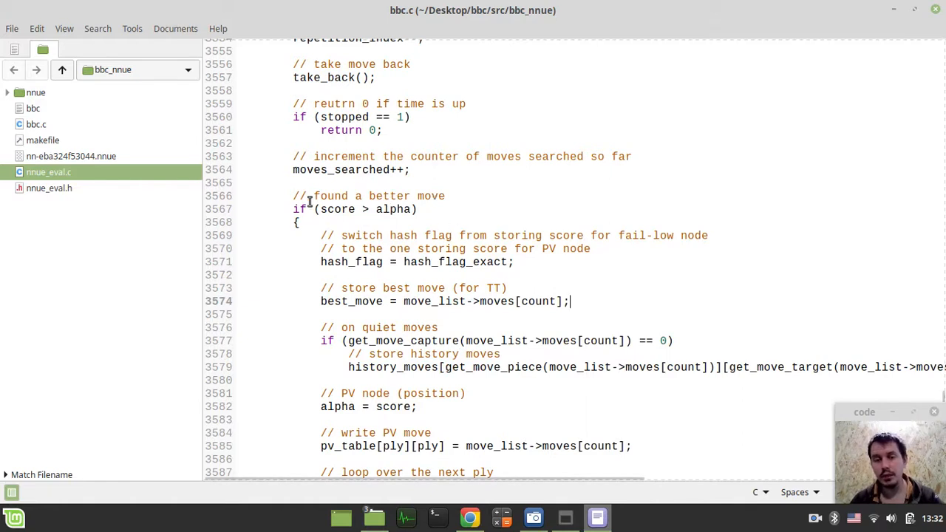
scroll("down", 3)
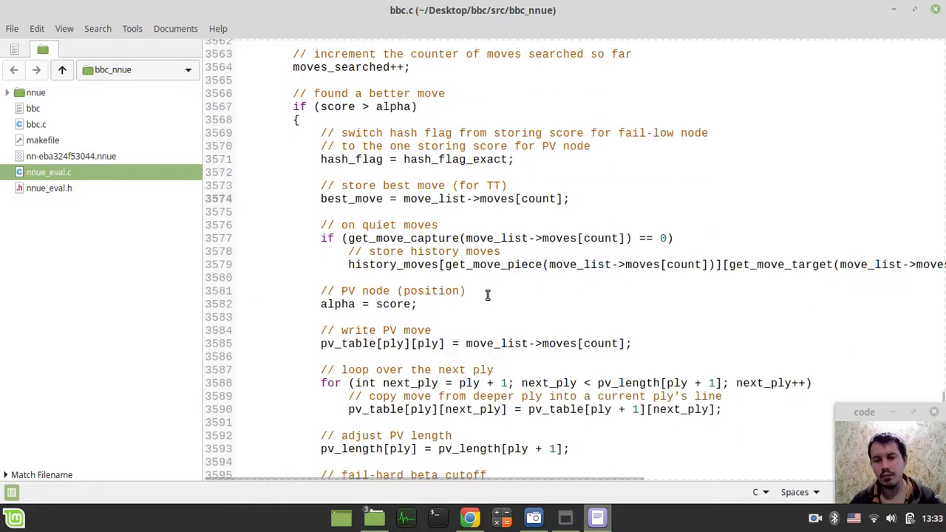
scroll("down", 3)
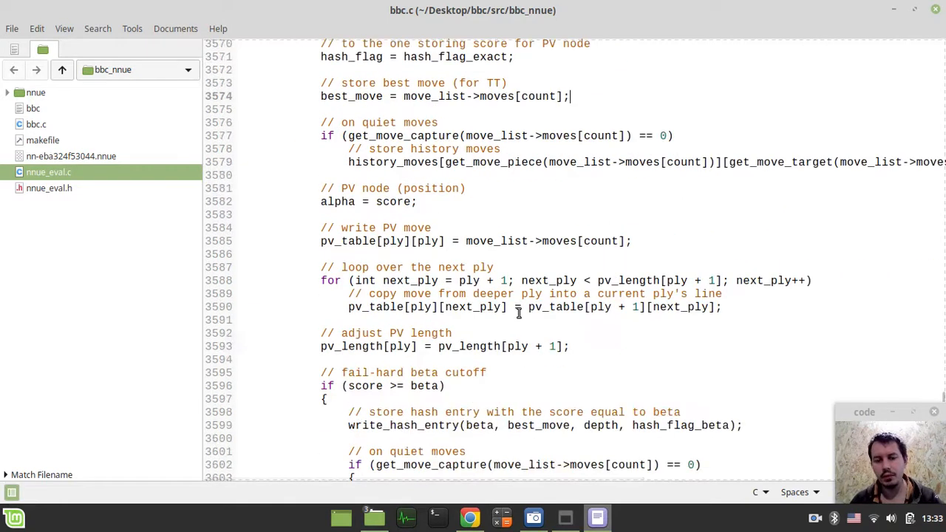
scroll("down", 3)
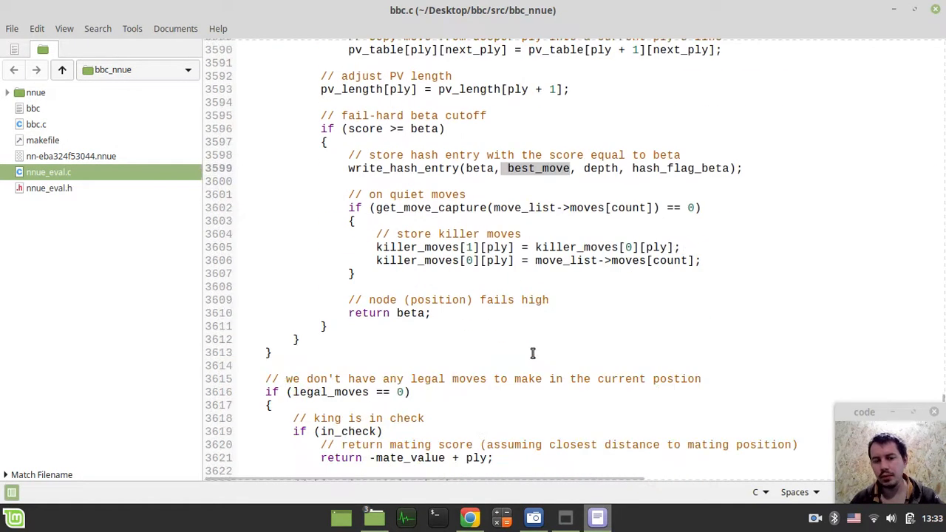
scroll("down", 3)
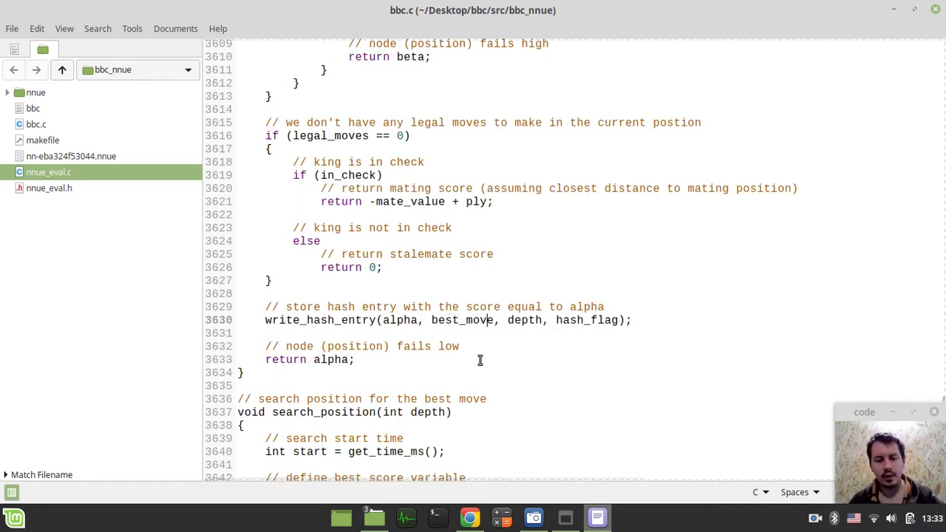
- Find write_hash_entry to review the hash read/write functions, then search 'negam' to return to negamax
type("negam")
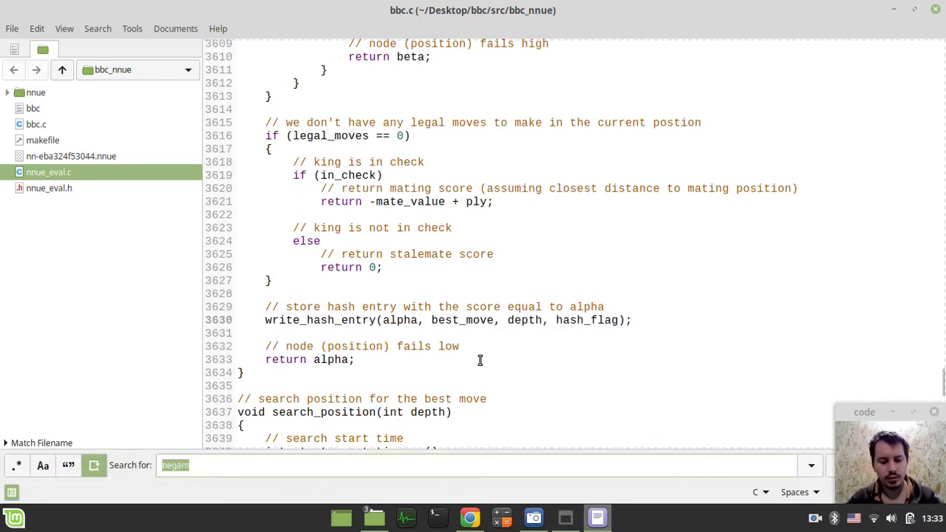
type("write_has")
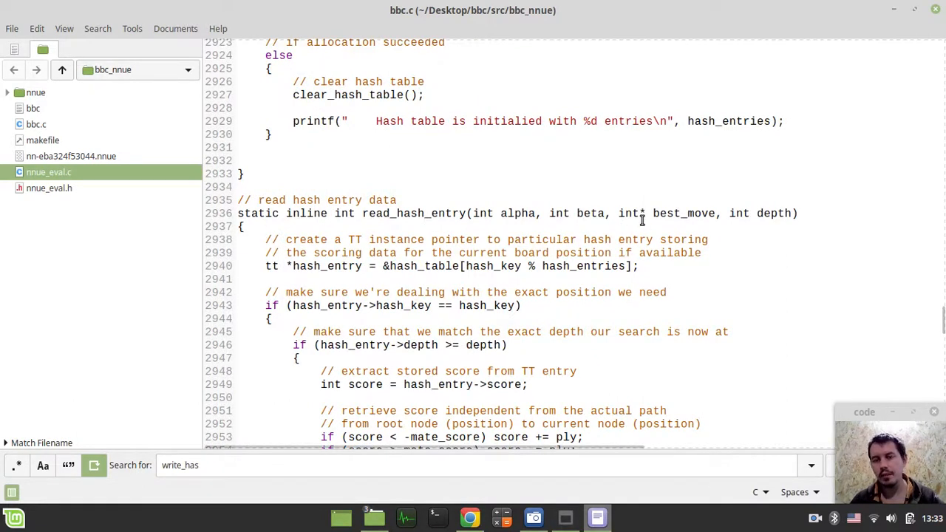
double_click(668, 213)
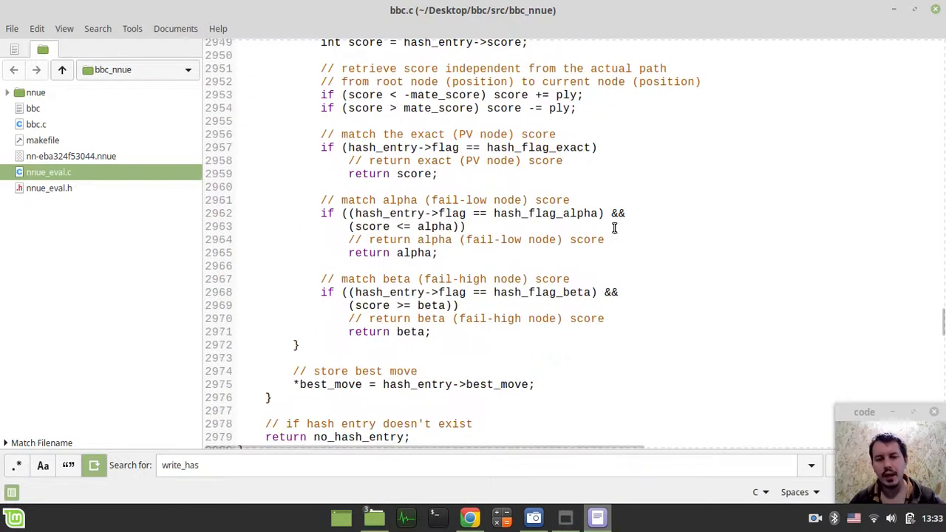
scroll("up", 3)
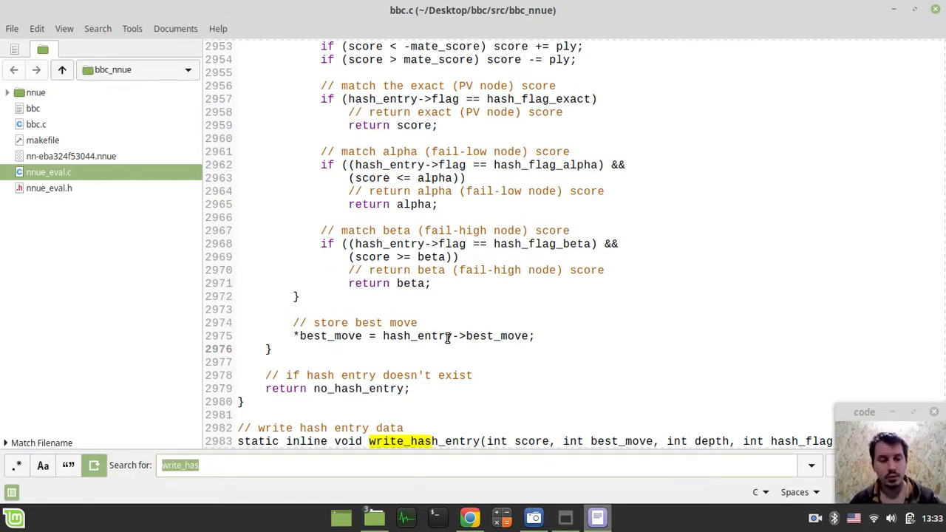
type("negam")
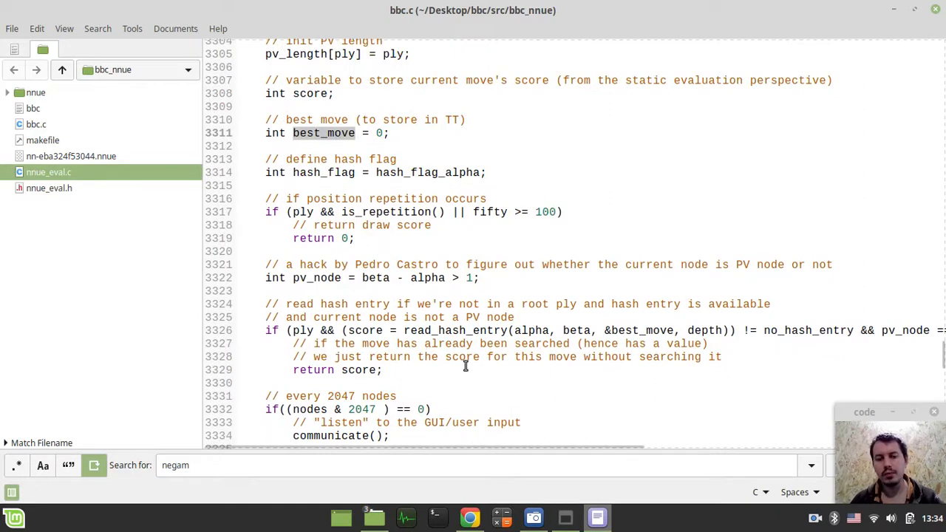
type("best_move")
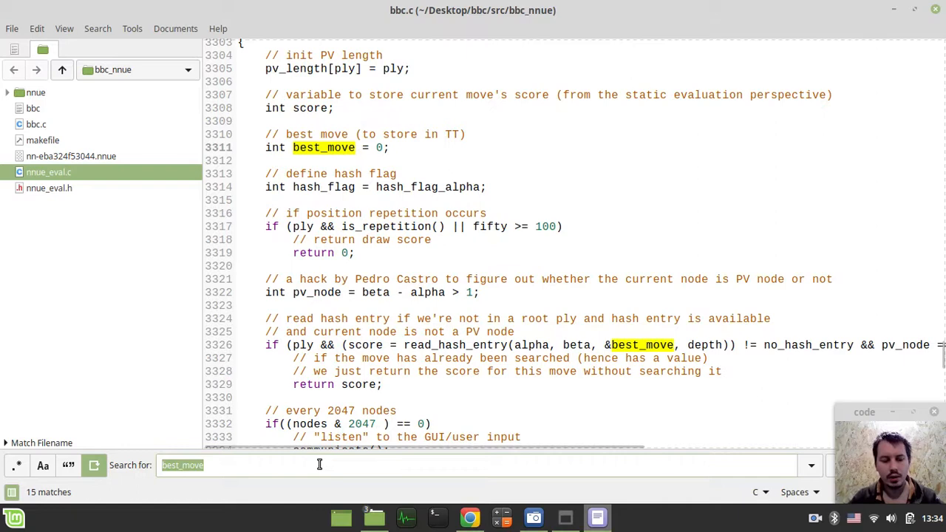
type("sort_mov")
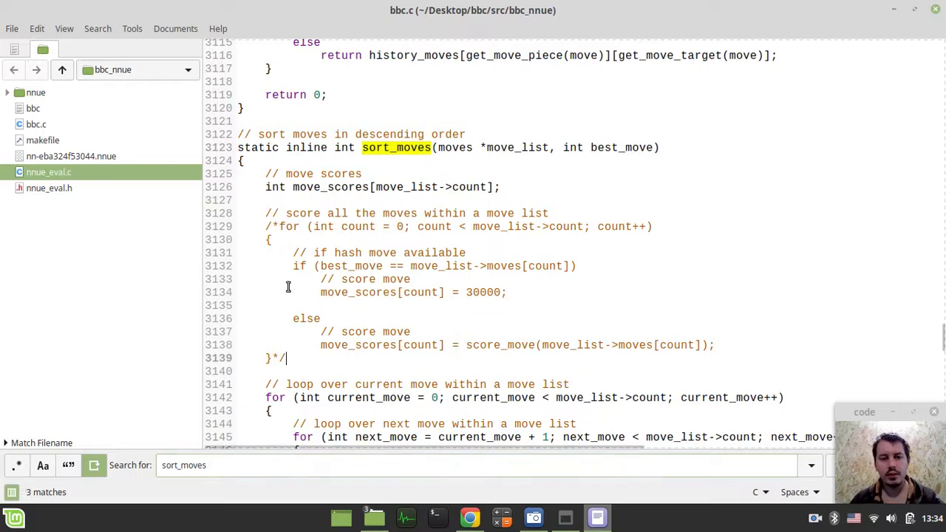
mouse_move(361, 343)
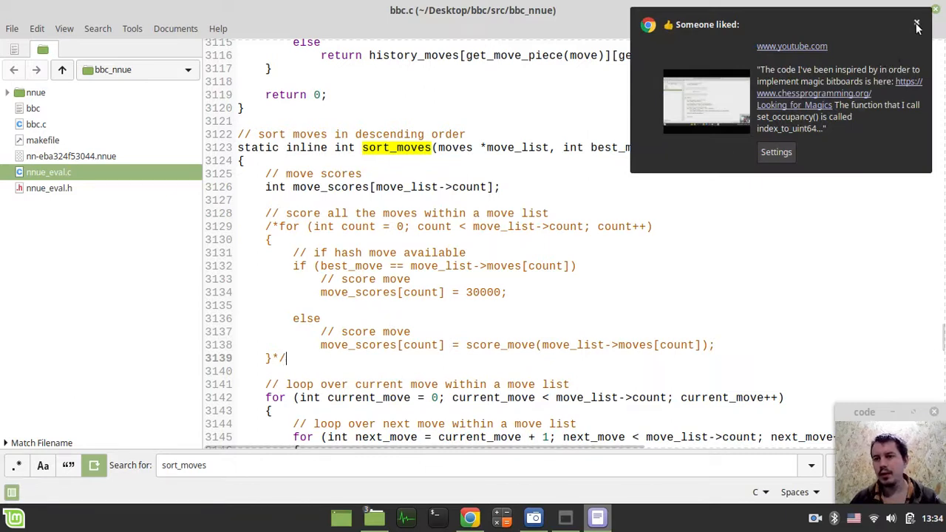
left_click(916, 23)
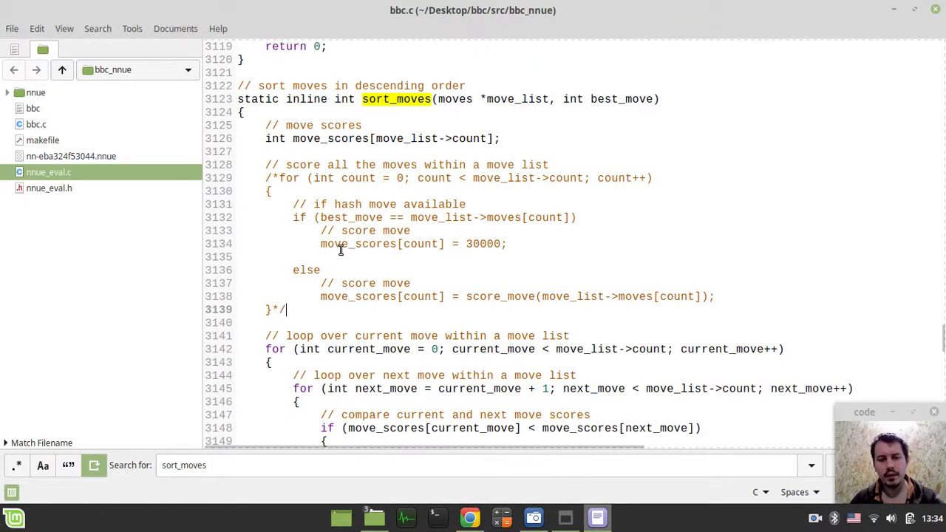
mouse_move(351, 230)
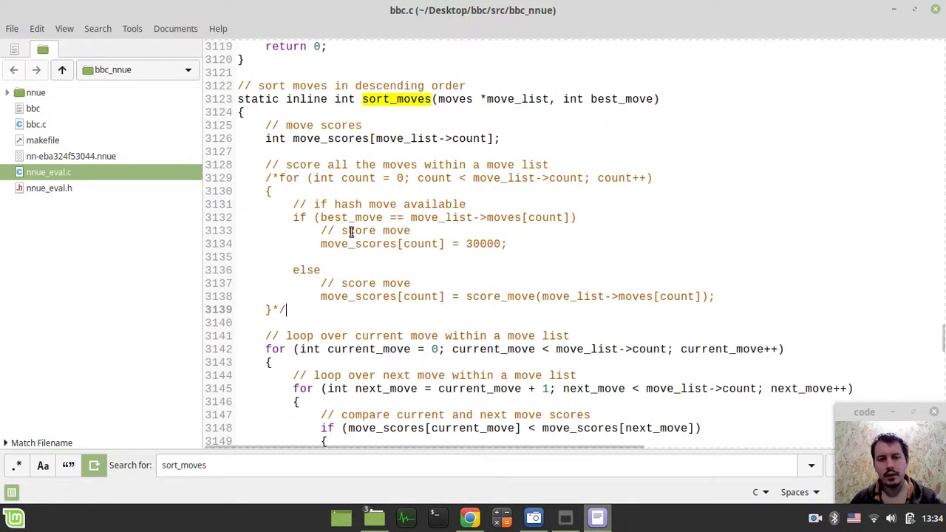
mouse_move(412, 262)
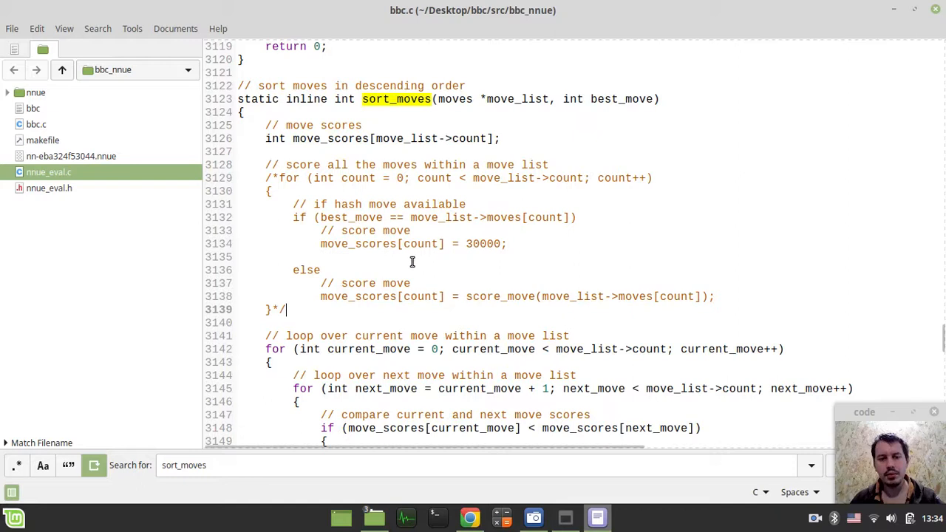
double_click(483, 244)
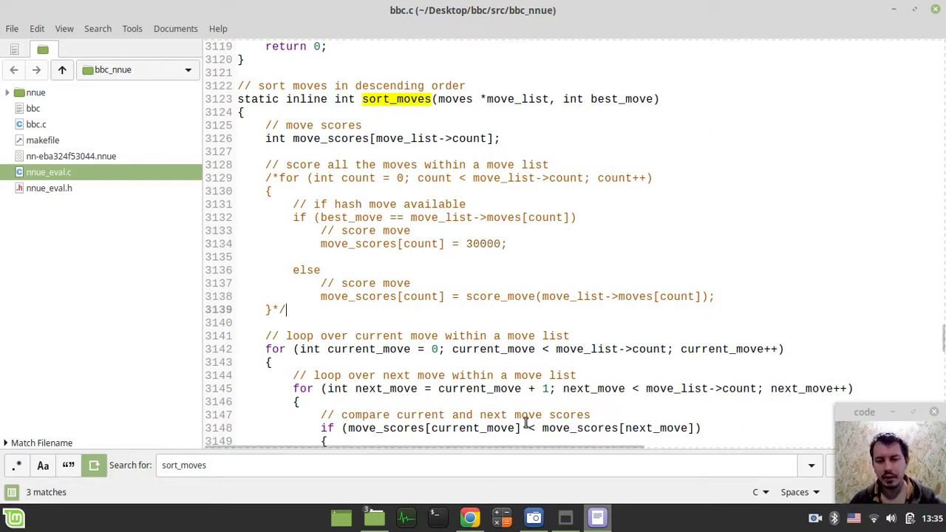
right_click(47, 171)
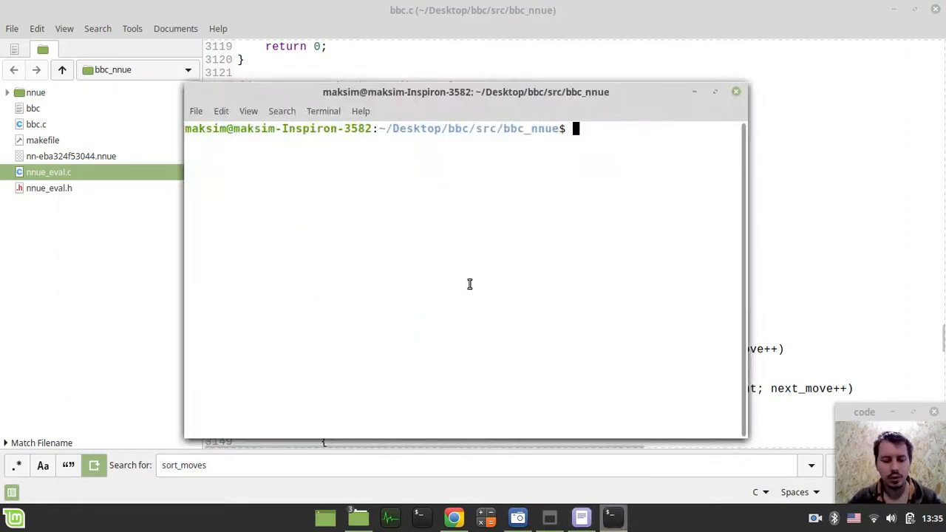
- Run make & ./bbc, then locate the stray background bbc process in System Monitor
type("make &")
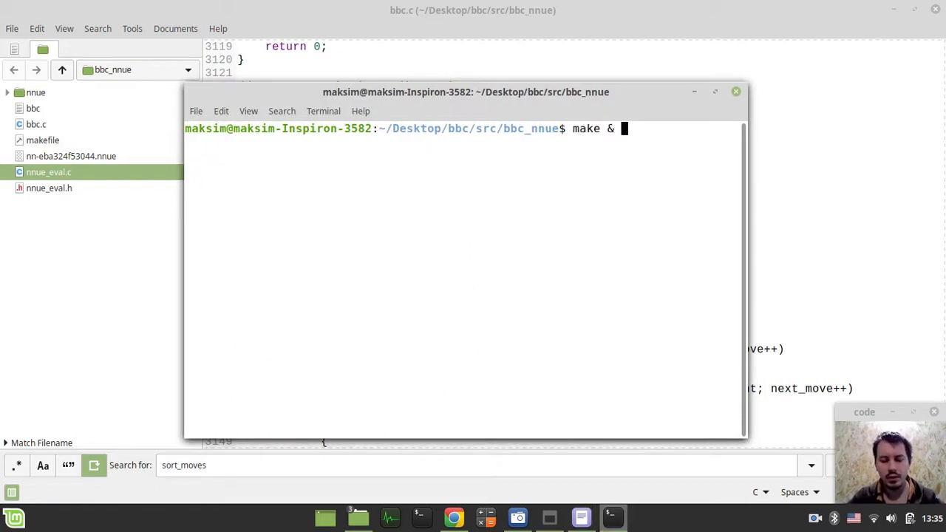
type("./bbc")
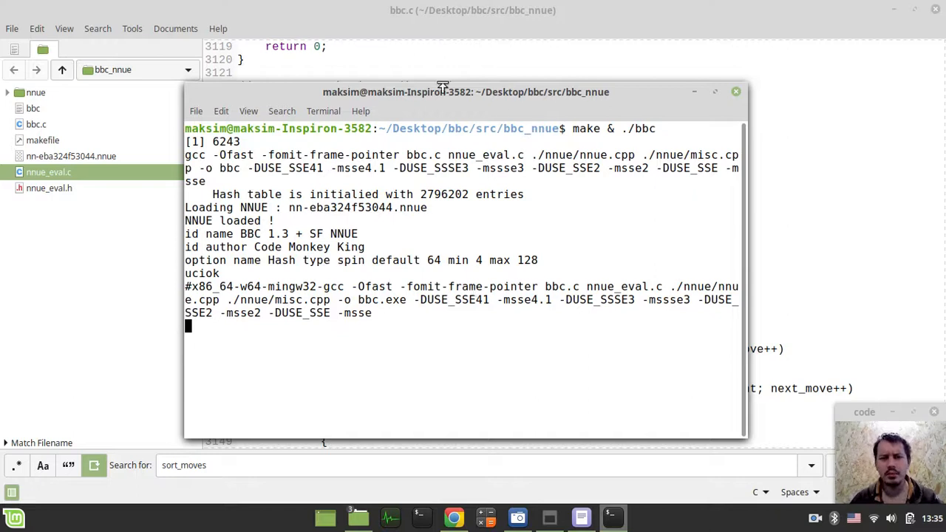
left_click_drag(465, 92, 511, 74)
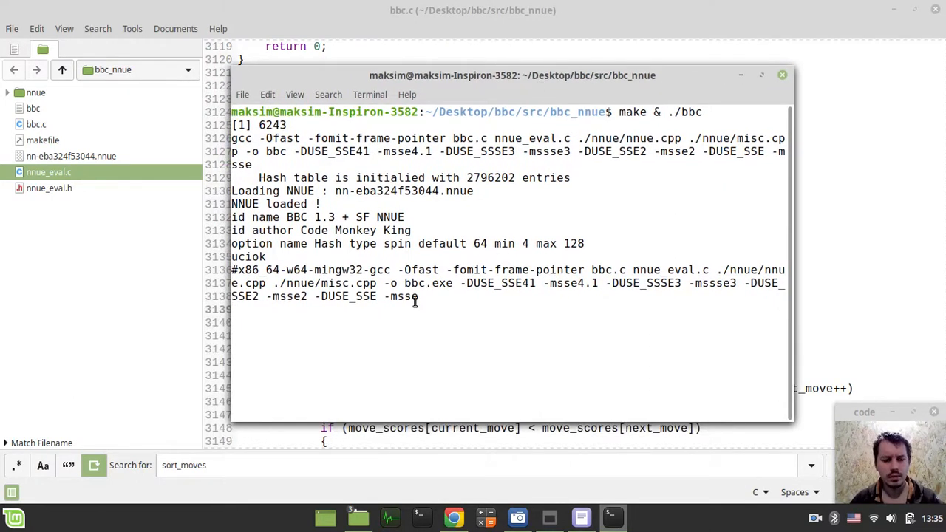
key("ctrl+z")
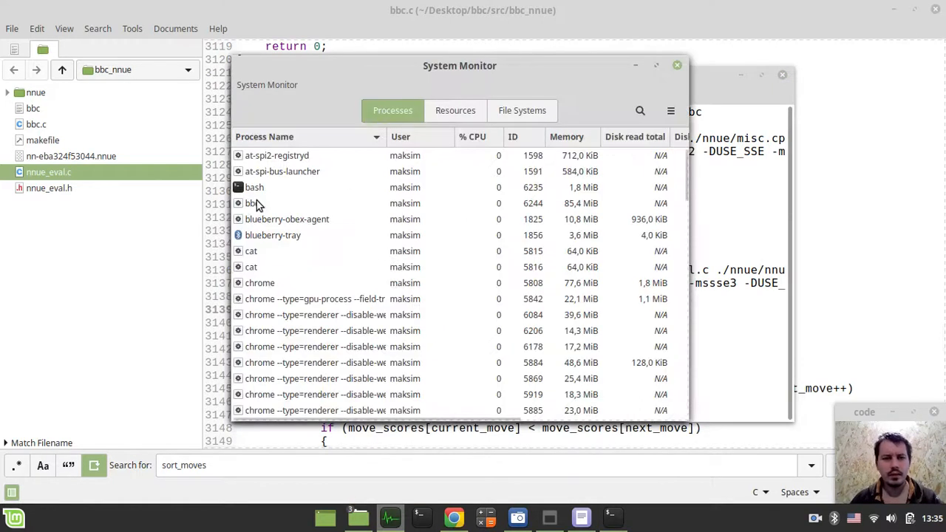
left_click(251, 203)
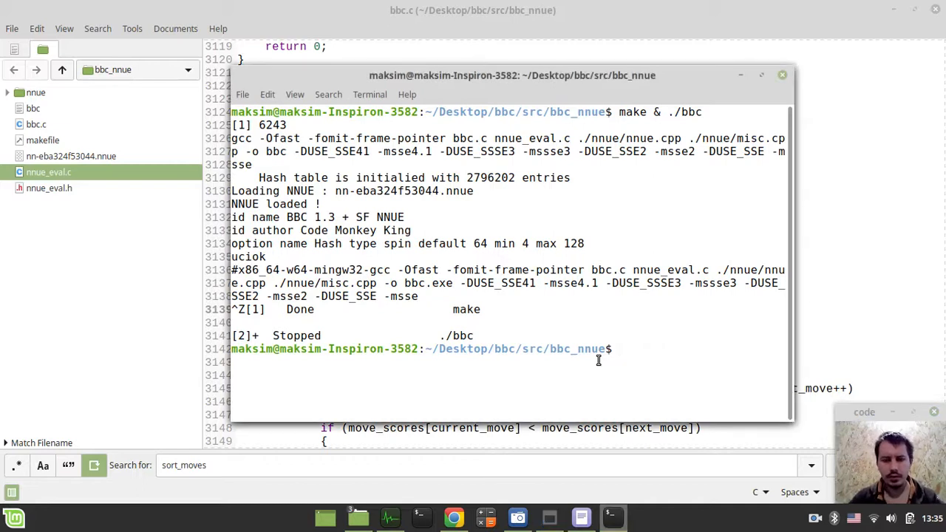
- Rebuild with make, launch ./bbc and run ucinewgame with a depth 8 search
type("make")
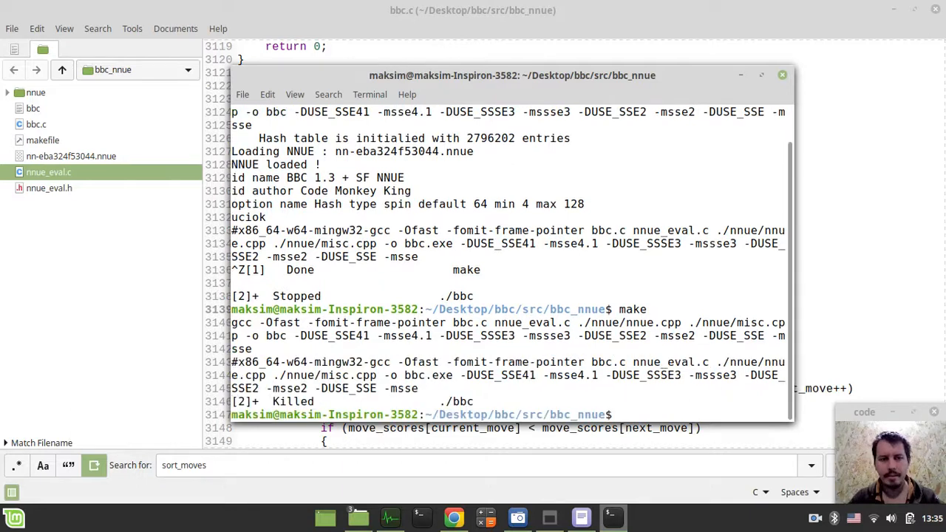
type("./")
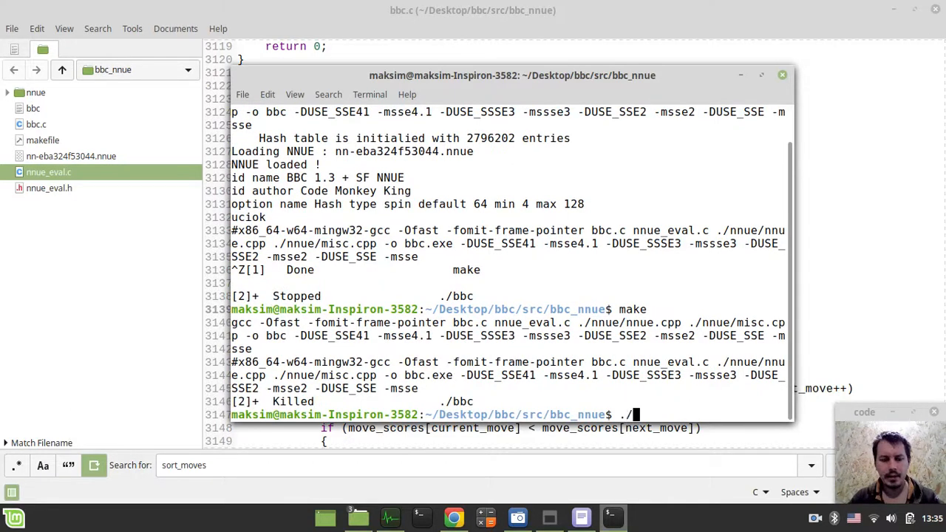
key("Return")
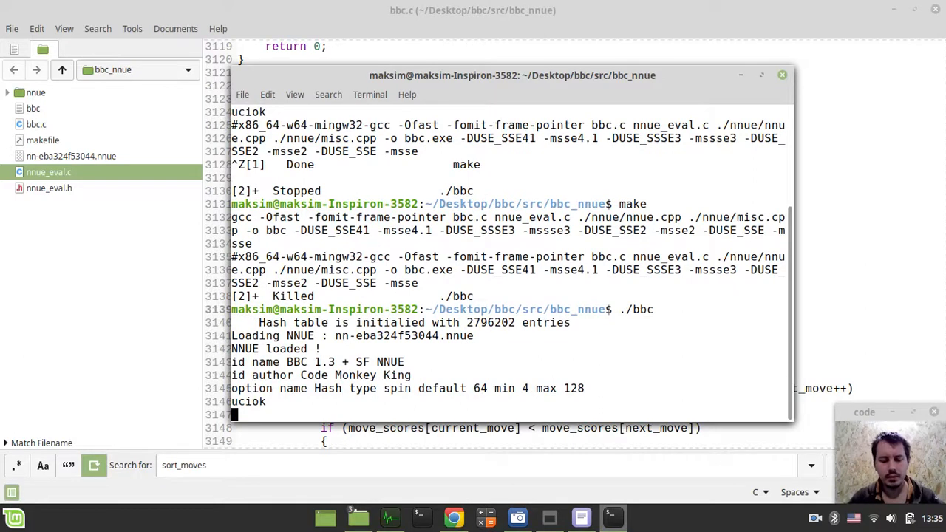
type("ucinewgame")
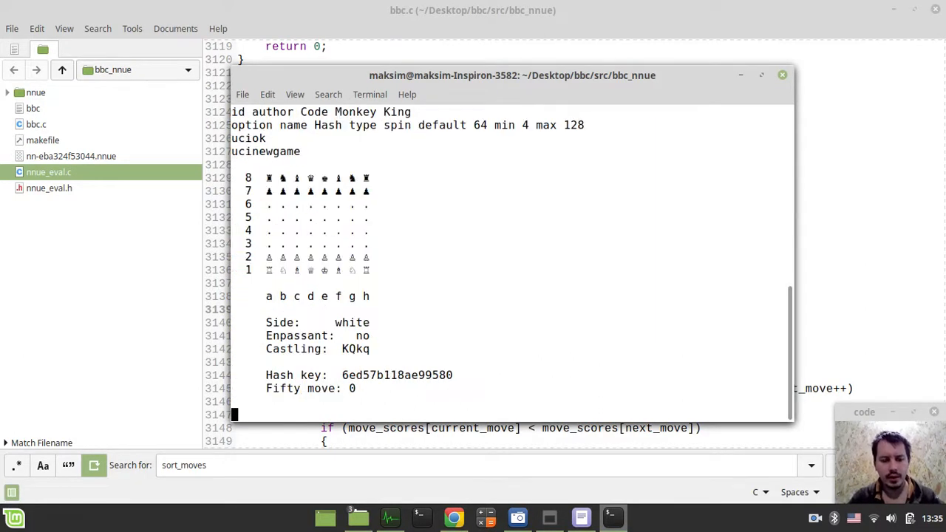
type("go depth 8")
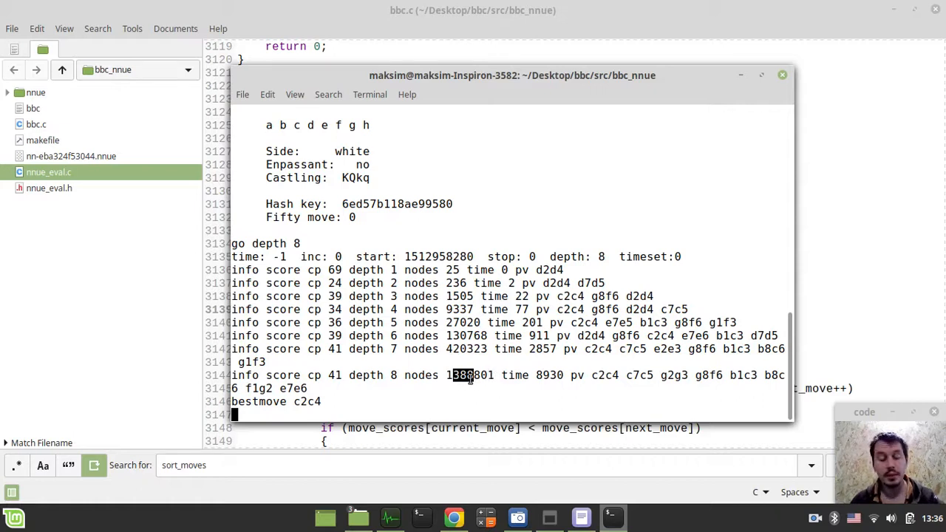
mouse_move(408, 393)
type("quit")
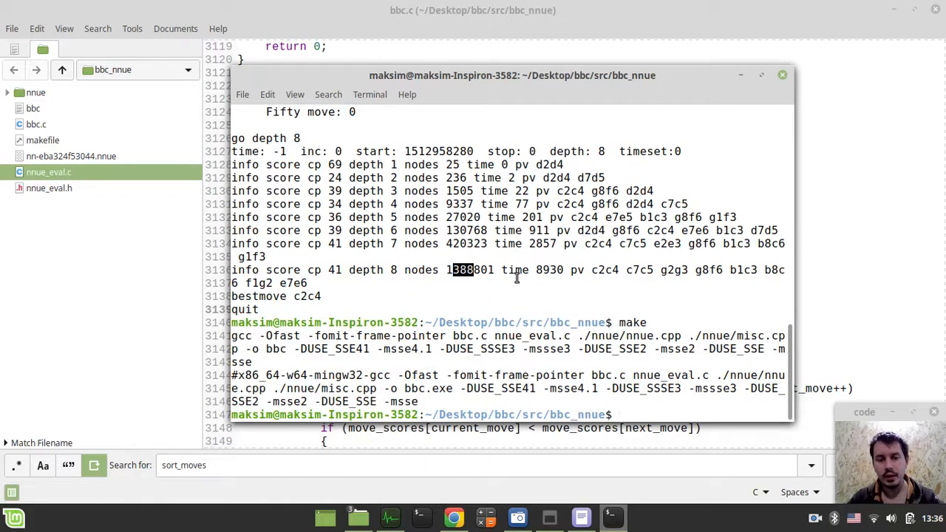
- Rerun ./bbc with ucinewgame and go depth 8, compare the 96354-node count with the earlier run, then quit
type("./bbc")
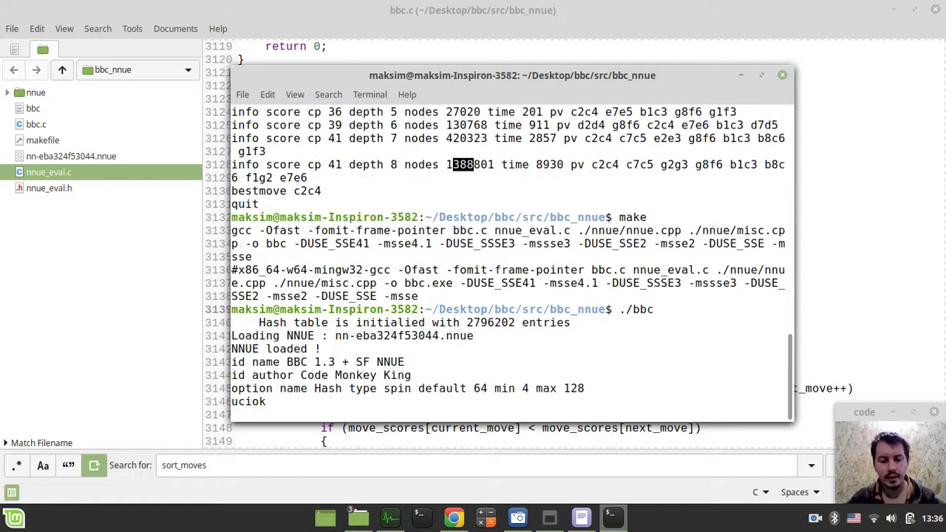
type("ucinewgame")
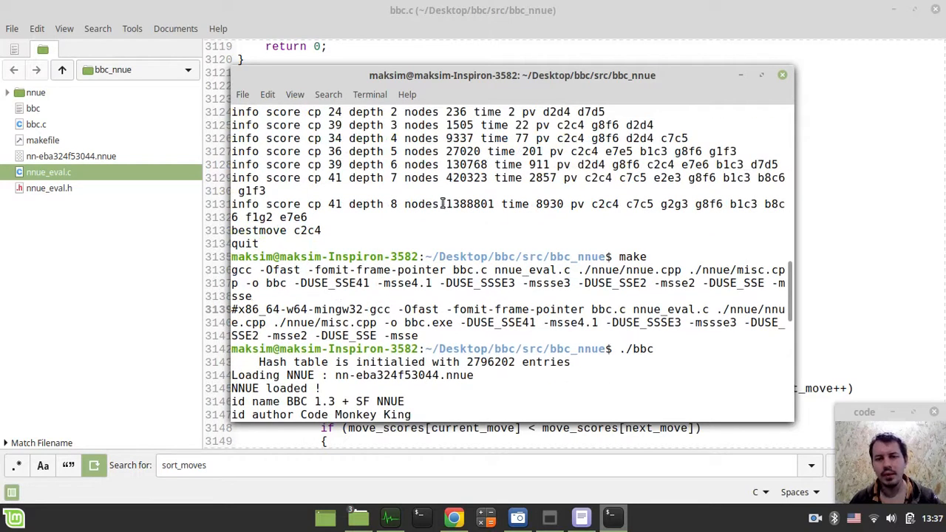
double_click(461, 204)
type("go depth 8")
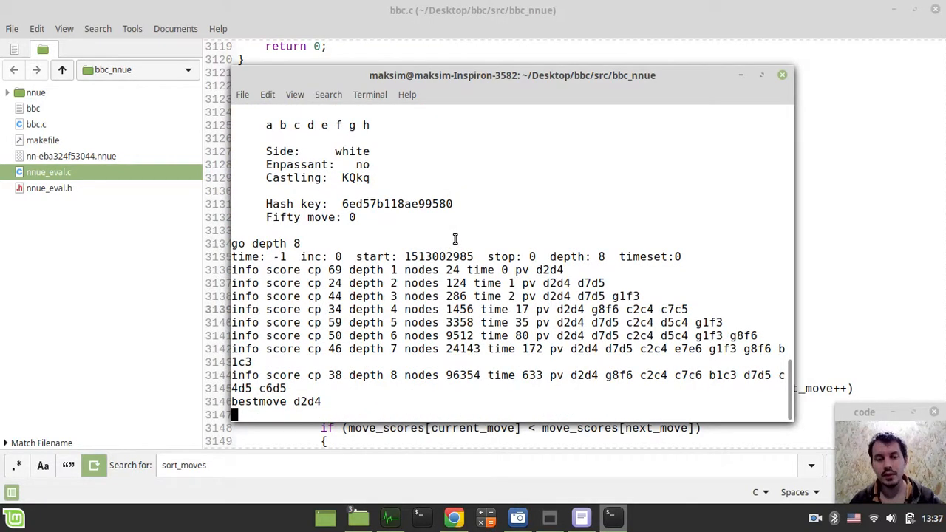
mouse_move(488, 333)
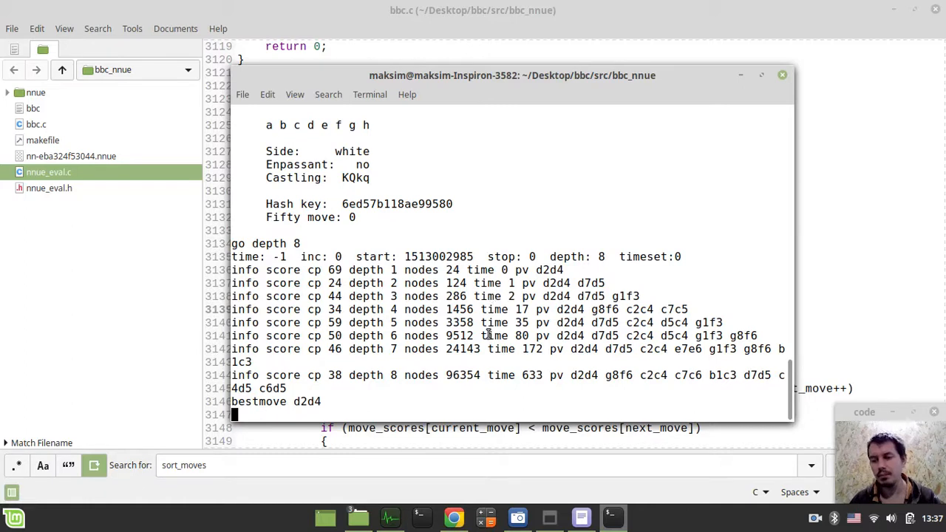
mouse_move(475, 387)
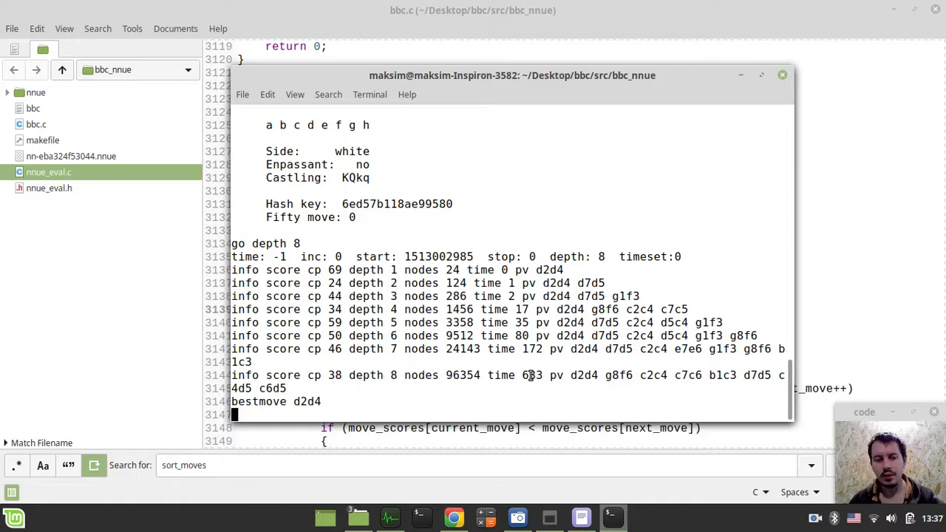
type("qui")
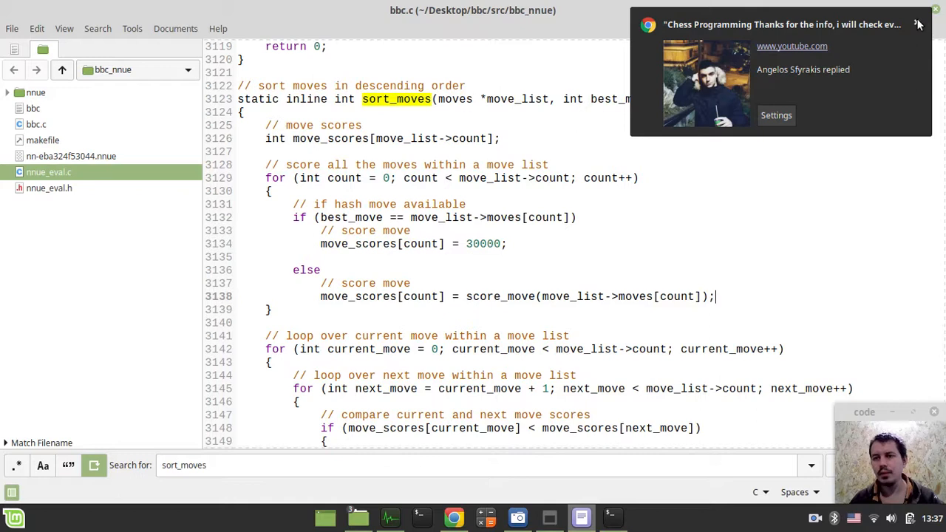
- Search bbc.c for 'razoring' to jump to the commented-out razoring block, then switch to the chess wiki
left_click(919, 23)
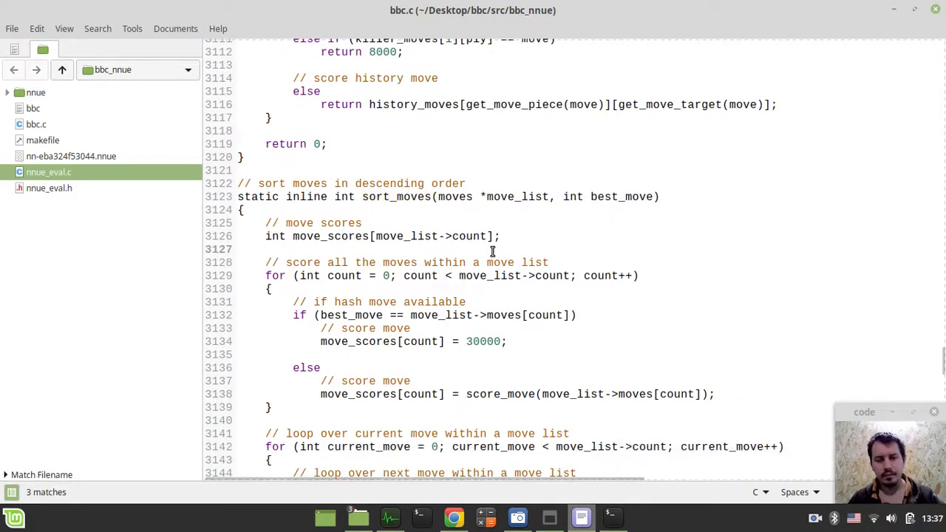
left_click(266, 248)
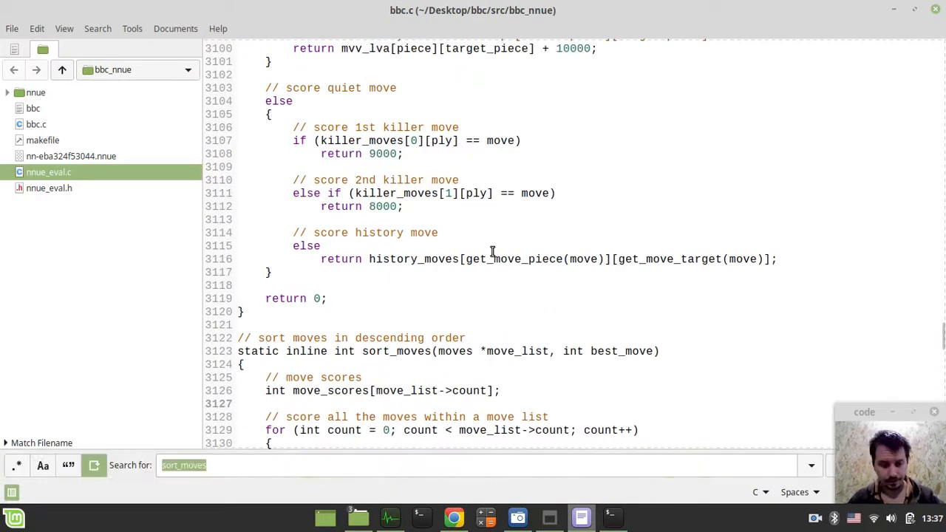
type("razoring")
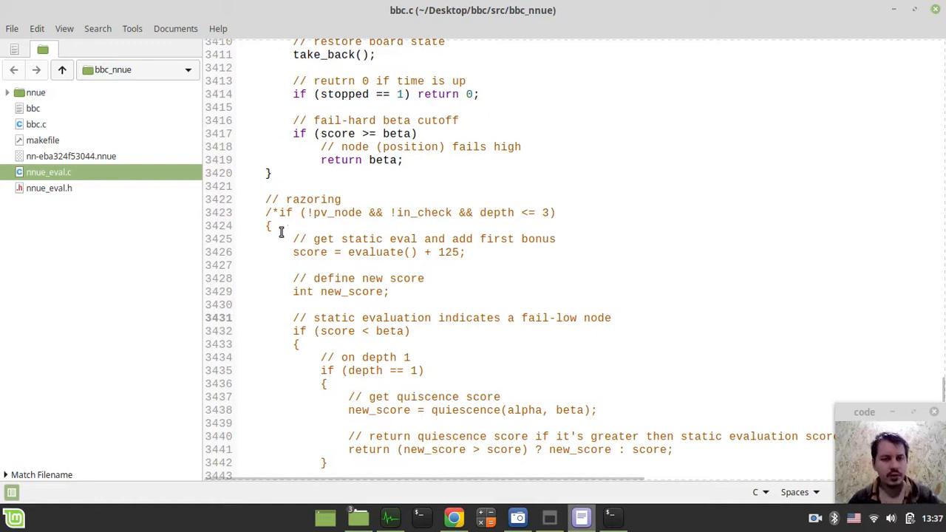
left_click(453, 517)
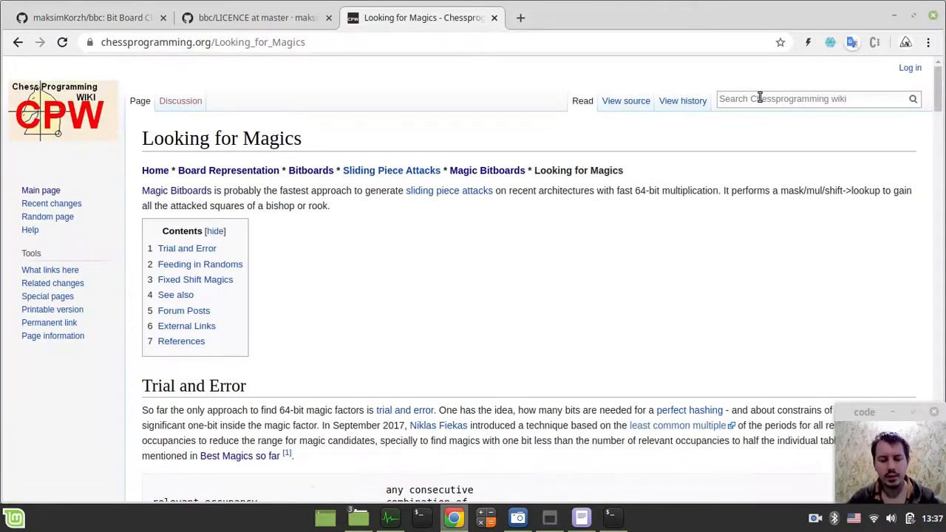
- Find the Razoring article, read down to the Strelka code snippet, then return to the engine terminal
type("razoring")
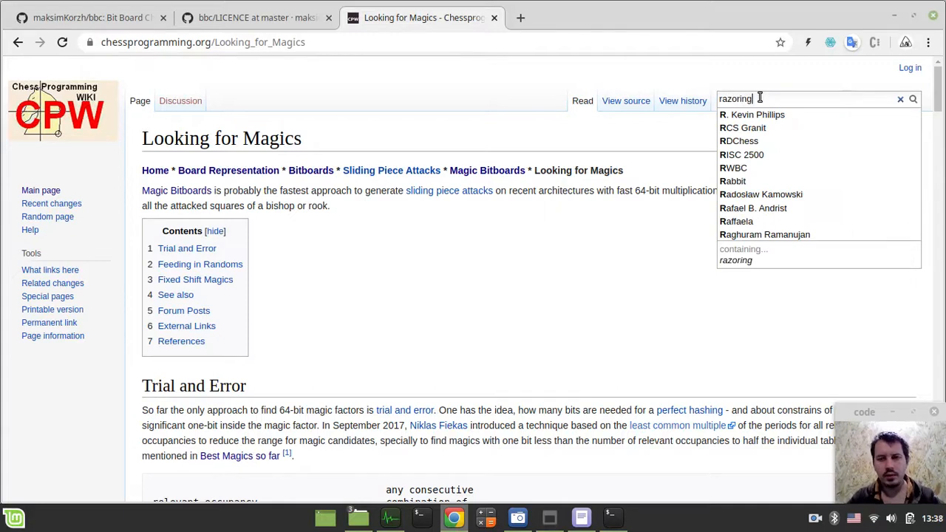
left_click(736, 260)
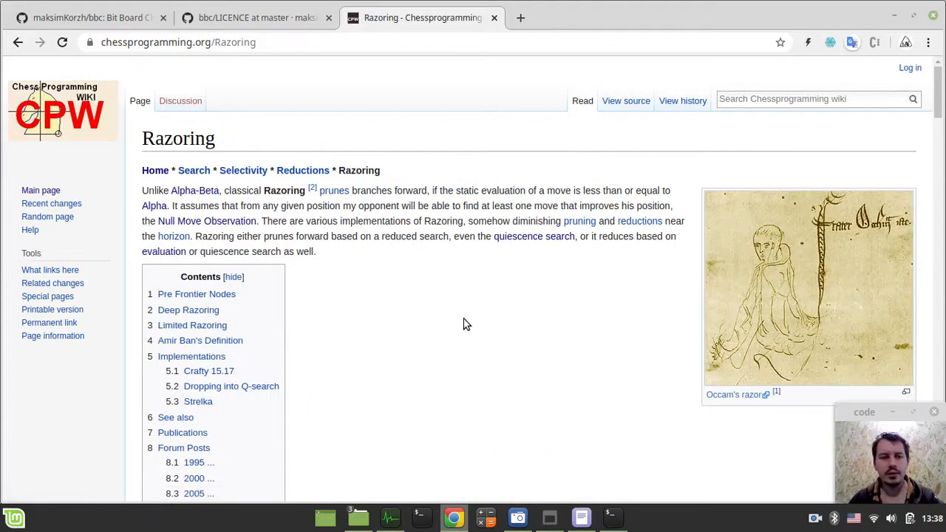
scroll("down", 3)
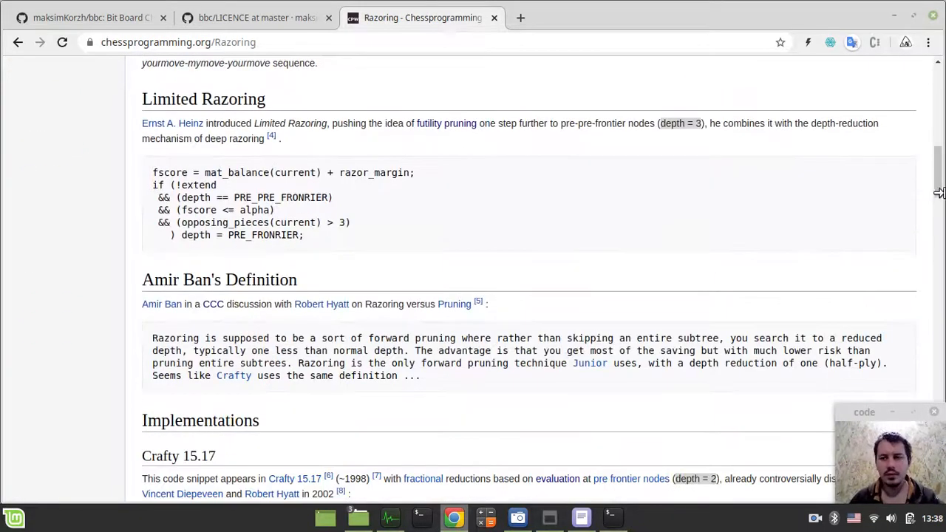
scroll("down", 3)
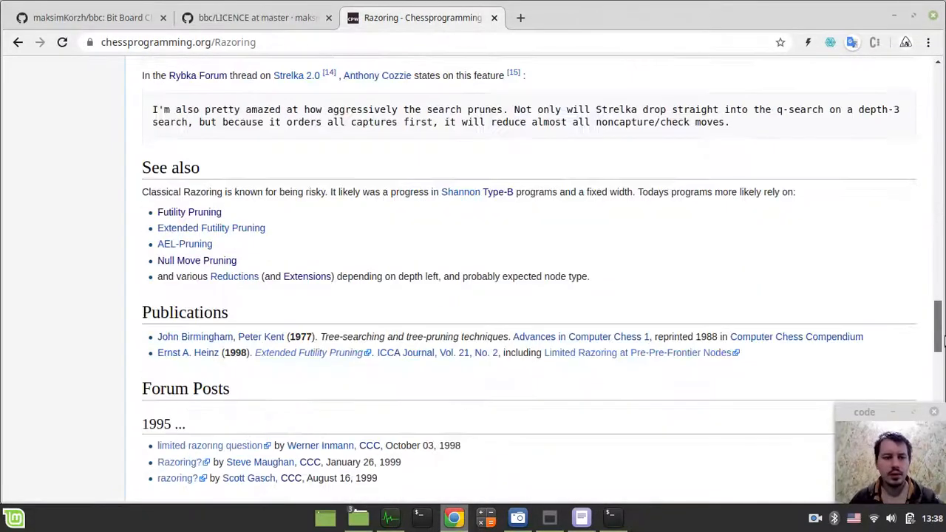
scroll("up", 3)
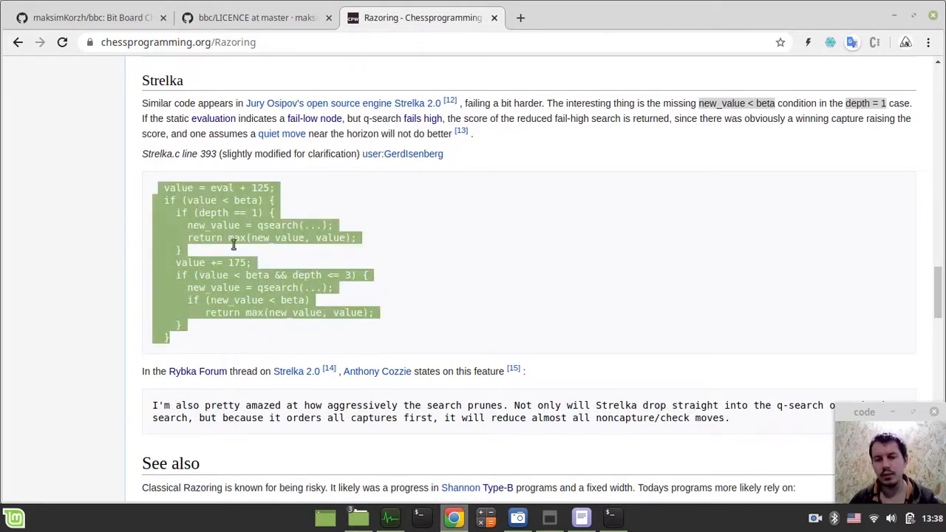
mouse_move(580, 517)
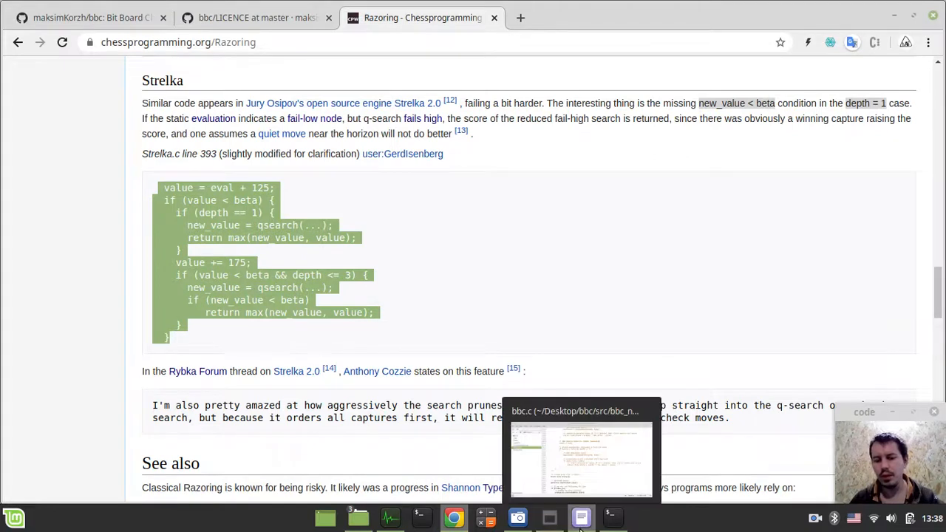
left_click(581, 517)
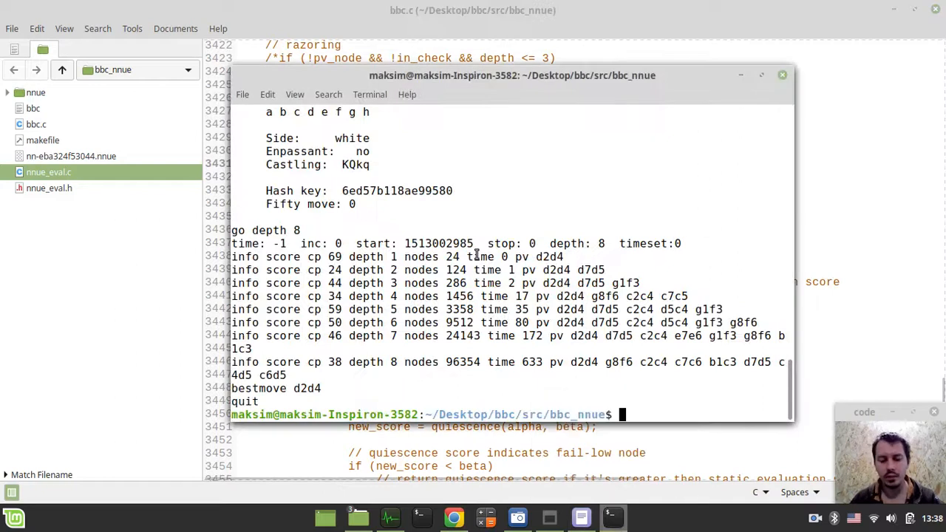
- Run ./bbc with uci and go depth 10, note the 457389-node count, then quit
type("./bbc")
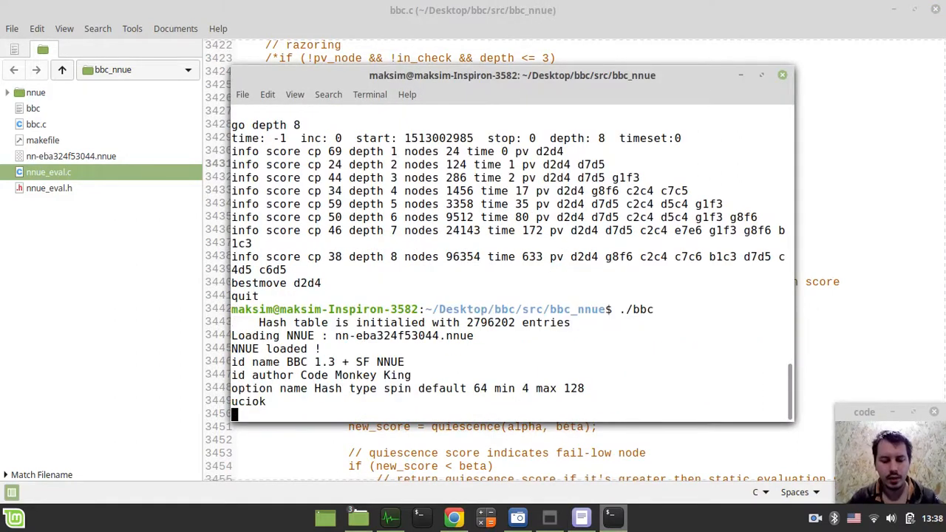
type("ucinewgame")
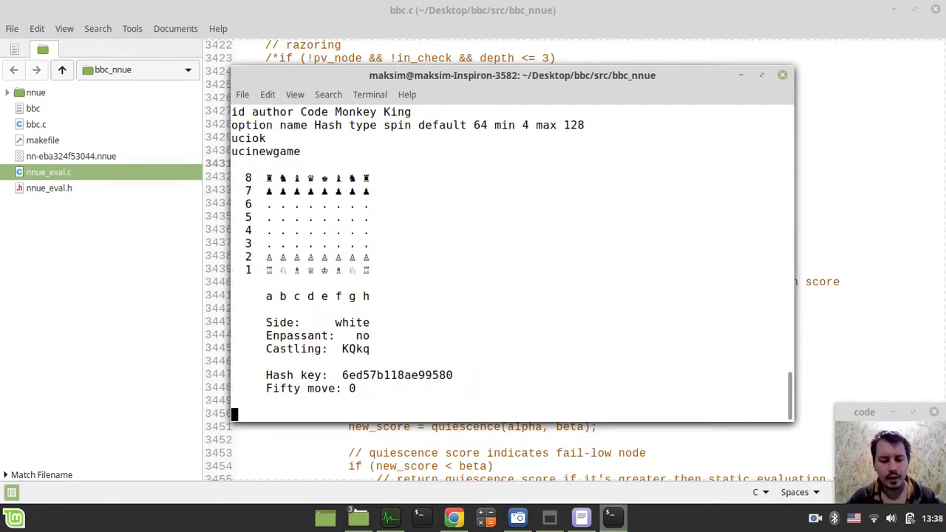
type("go depth 10")
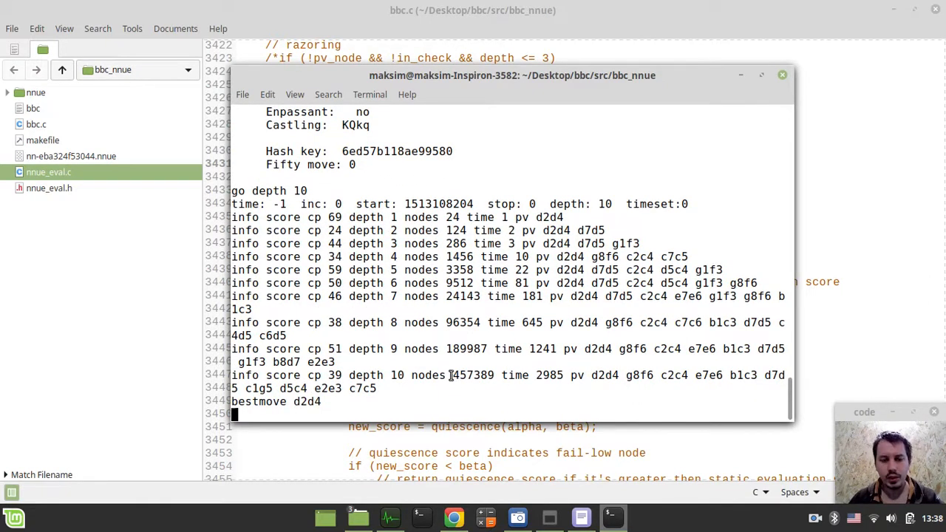
double_click(458, 376)
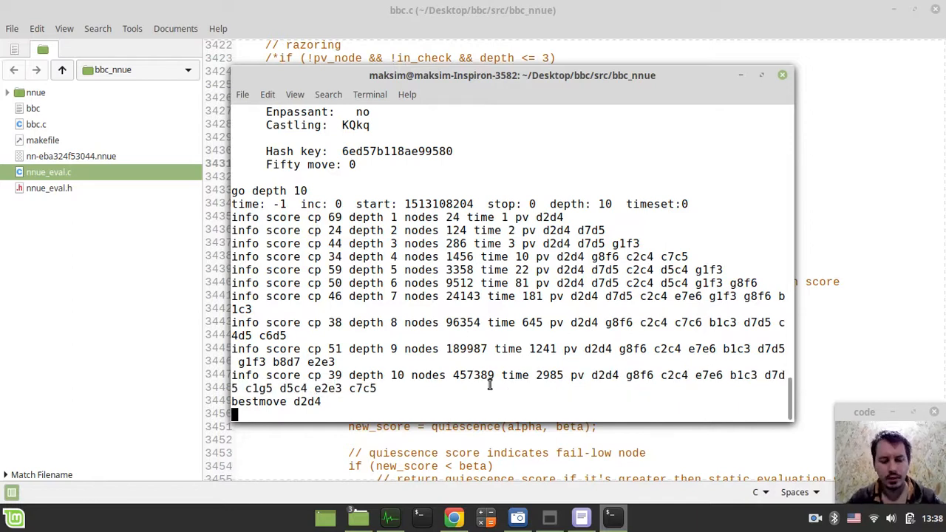
type("quit")
type("make")
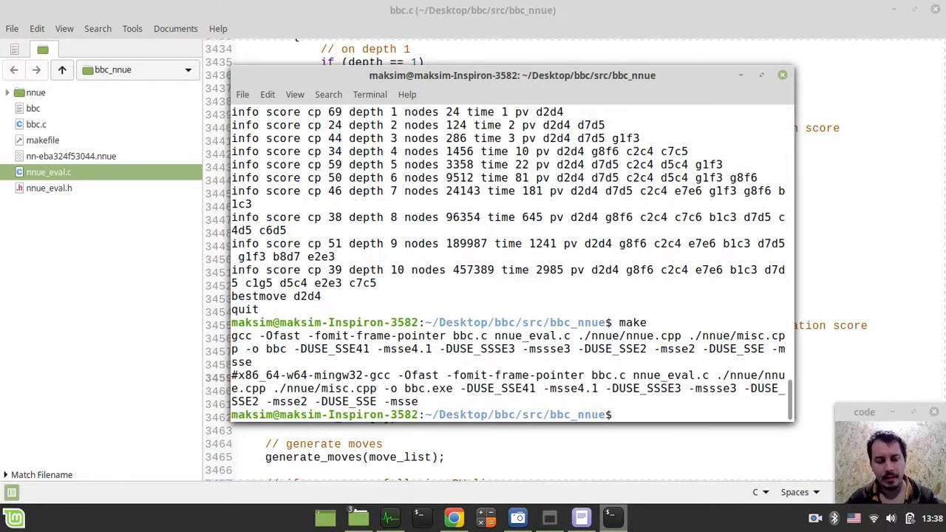
- Relaunch ./bbc, run ucinewgame and go depth 10, and highlight the reduced 316943-node count
type("./bbc")
type("uci")
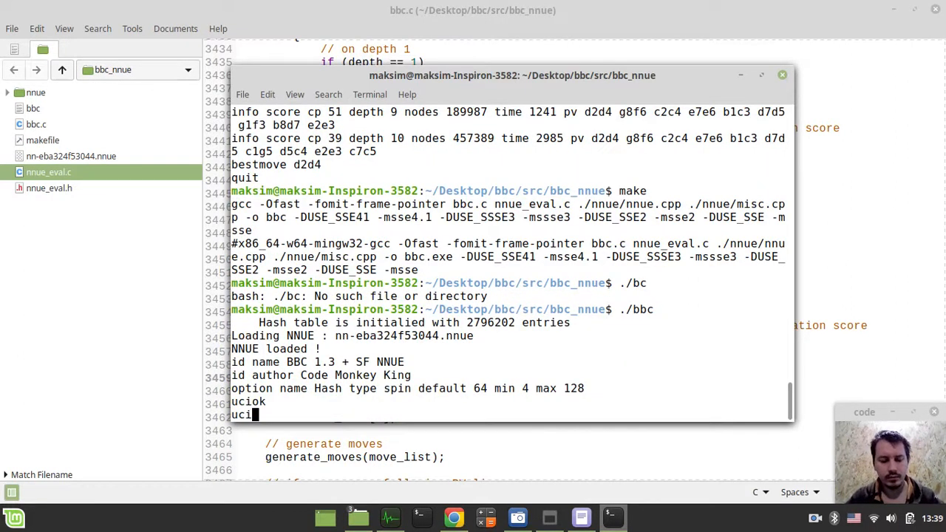
type("newgame")
type("u")
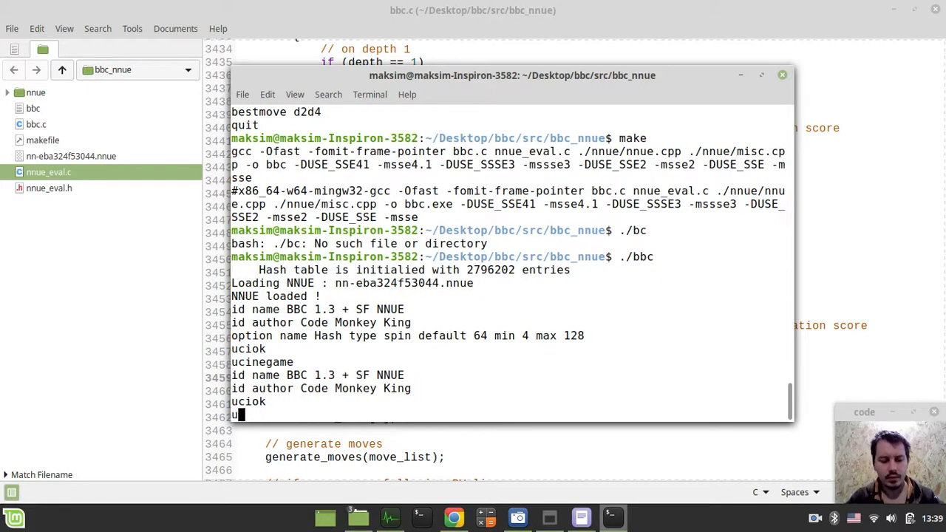
type("cinewgame")
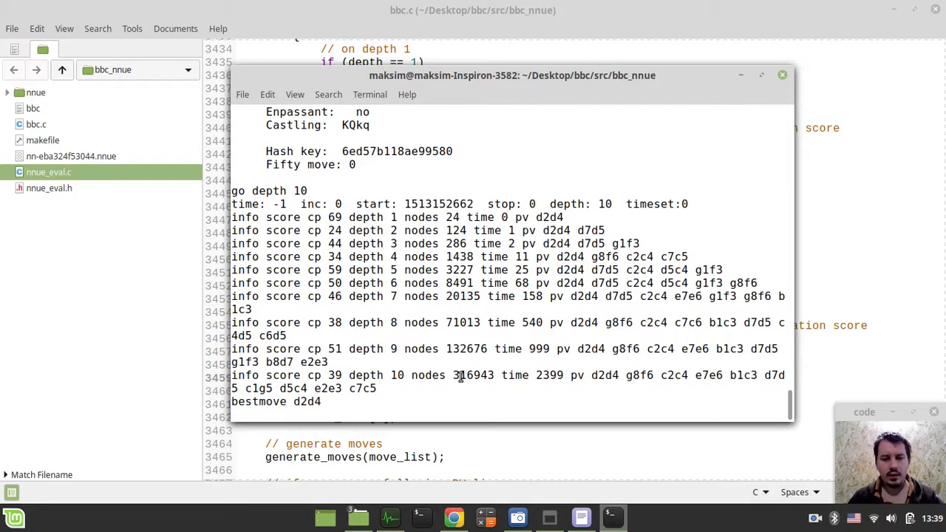
double_click(463, 376)
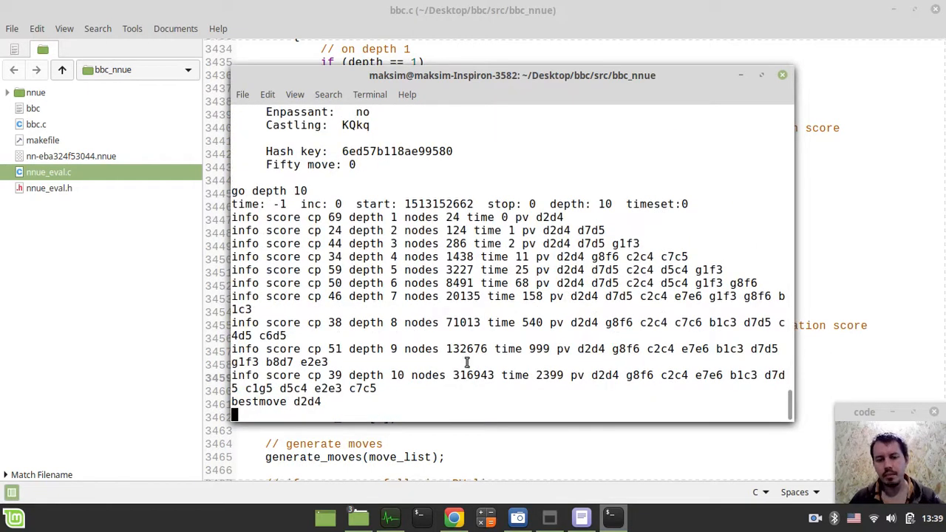
double_click(473, 376)
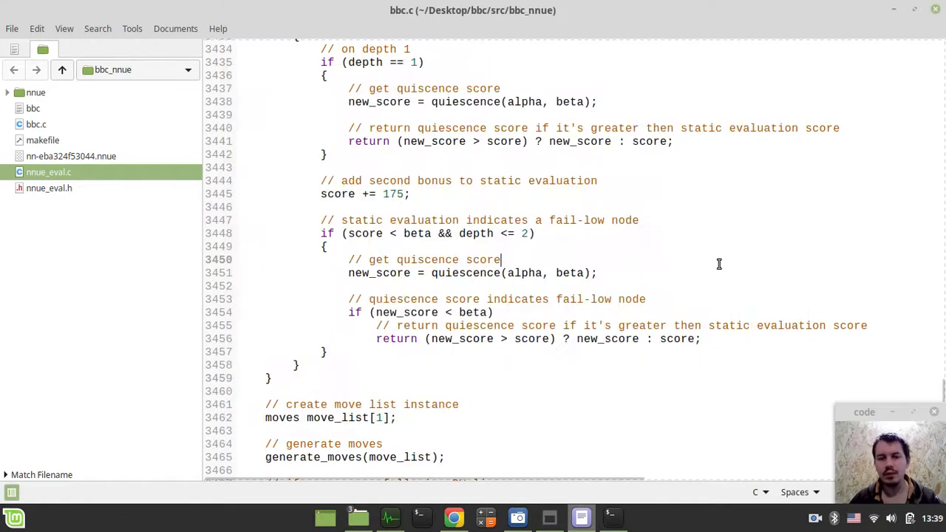
scroll("up", 3)
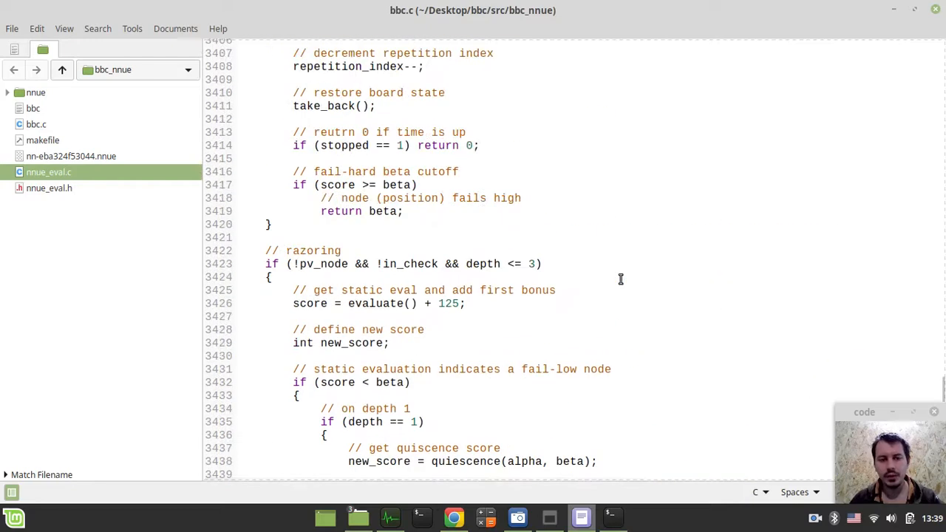
scroll("down", 3)
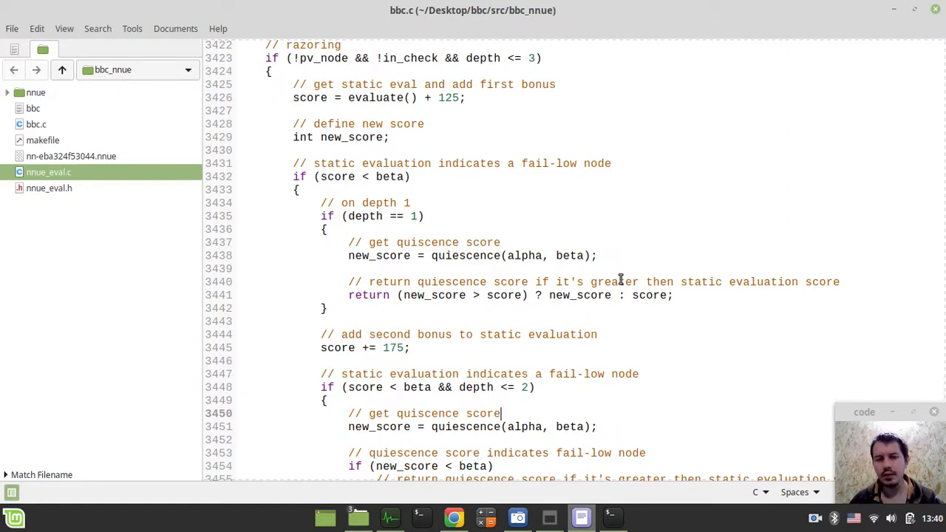
scroll("down", 3)
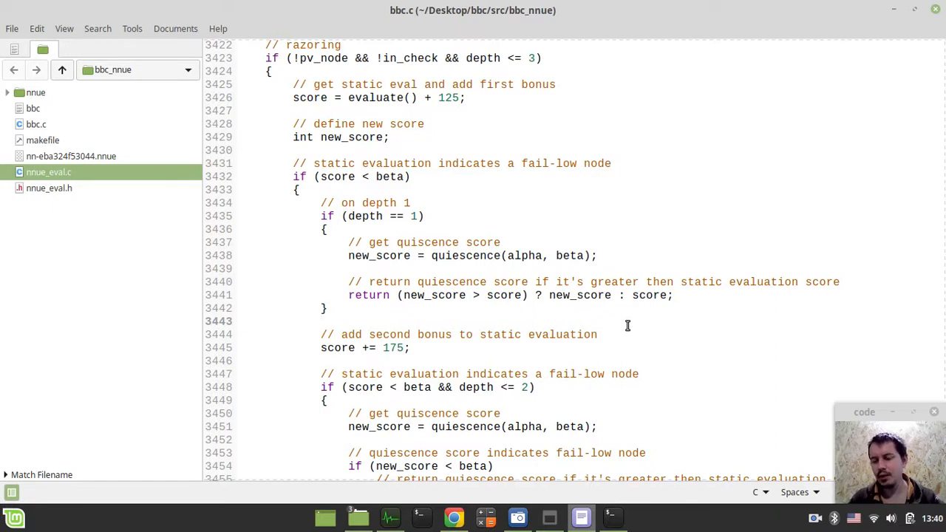
left_click(321, 321)
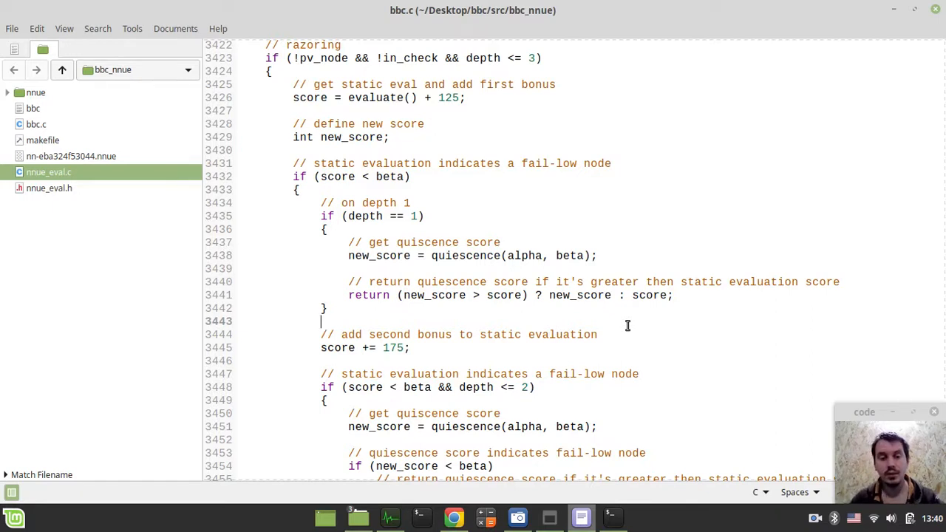
scroll("up", 3)
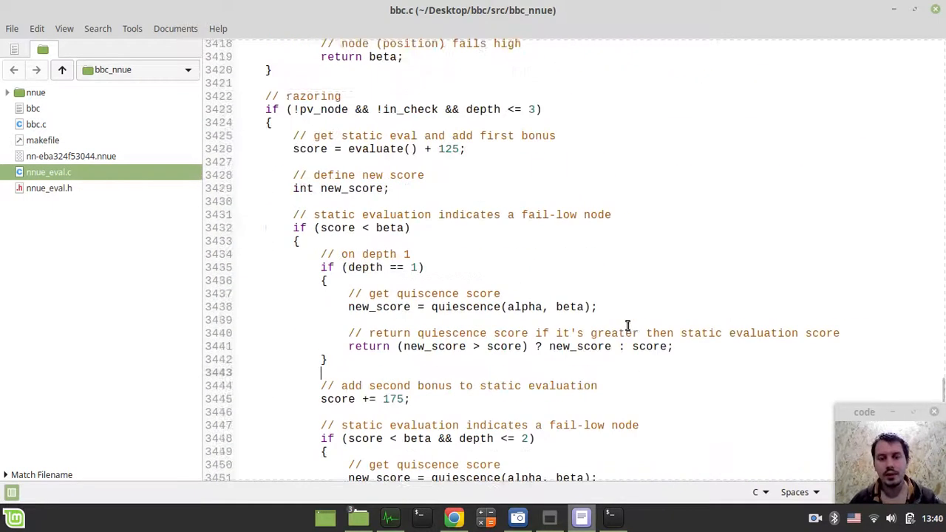
scroll("down", 3)
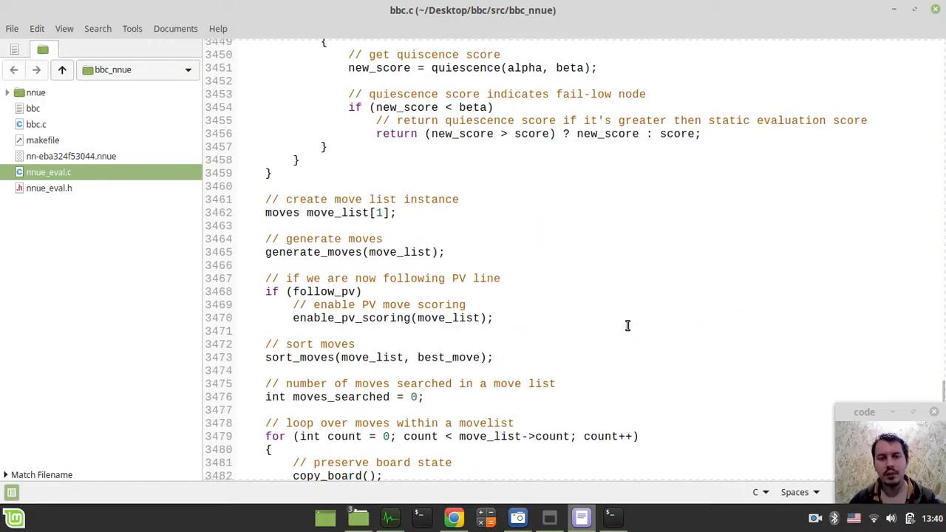
left_click(458, 198)
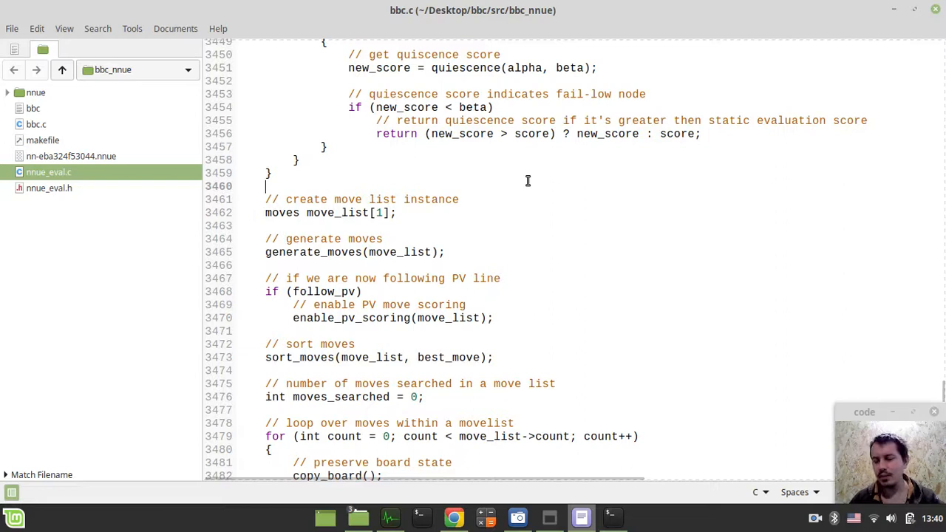
mouse_move(536, 179)
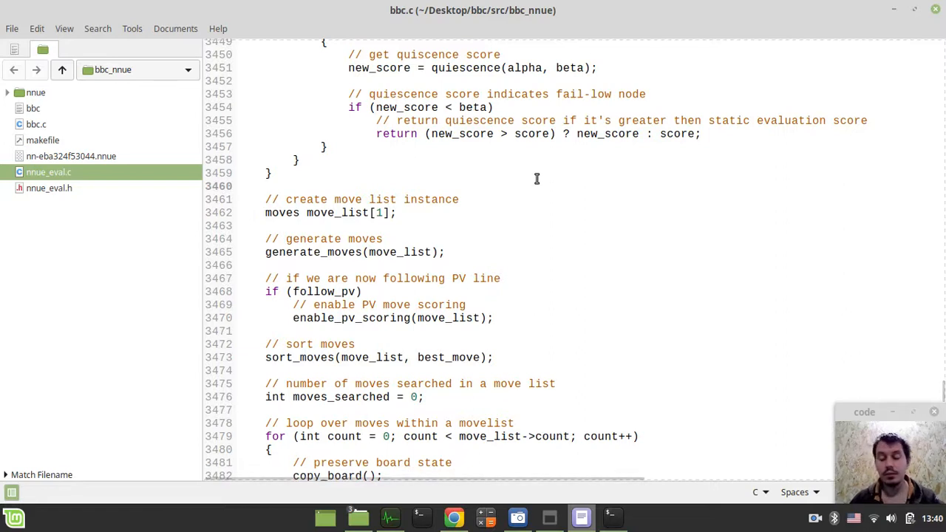
scroll("down", 3)
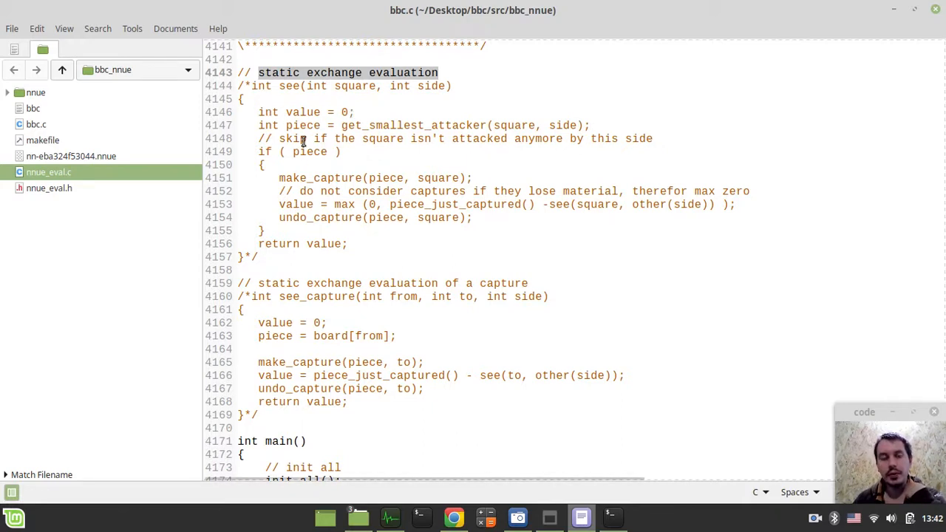
mouse_move(304, 264)
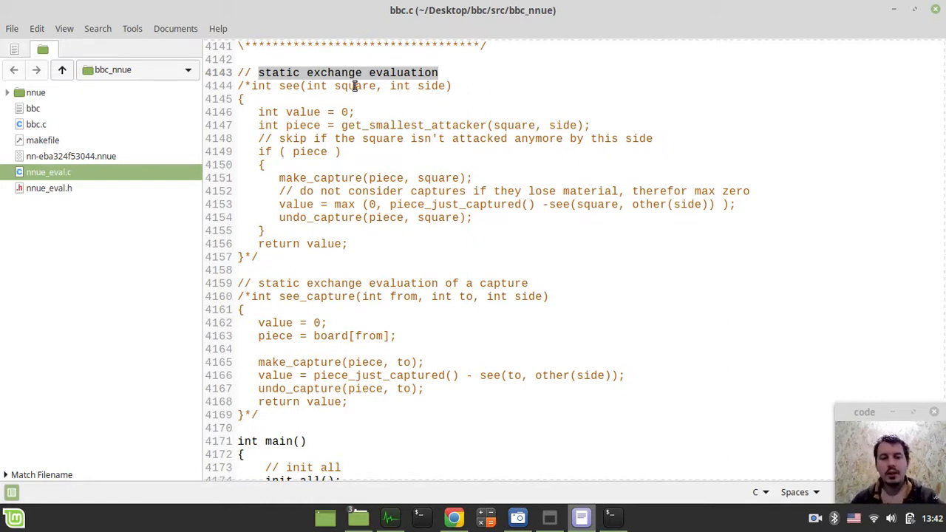
- Scroll through the commented-out see() and see_capture() stubs near the end of bbc.c
scroll("down", 3)
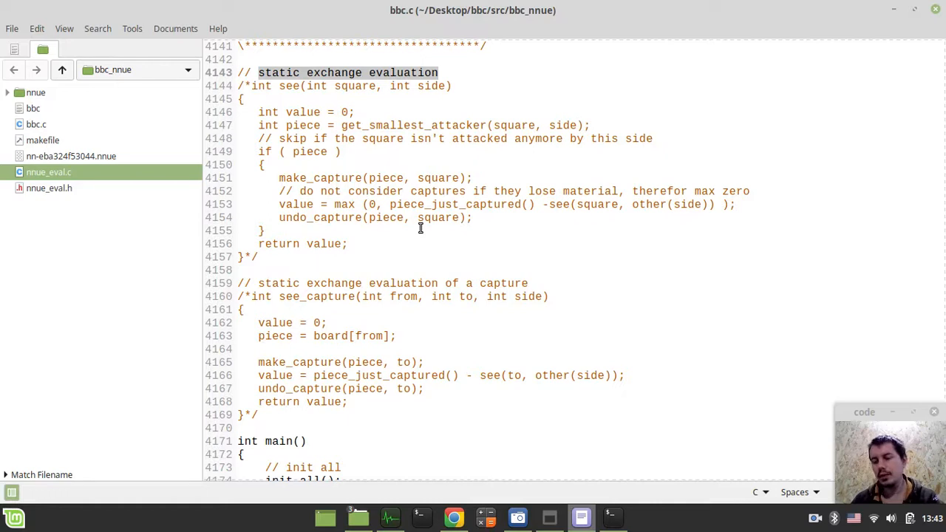
- Switch to the Chrome window and select the tab showing the Razoring article
left_click(453, 517)
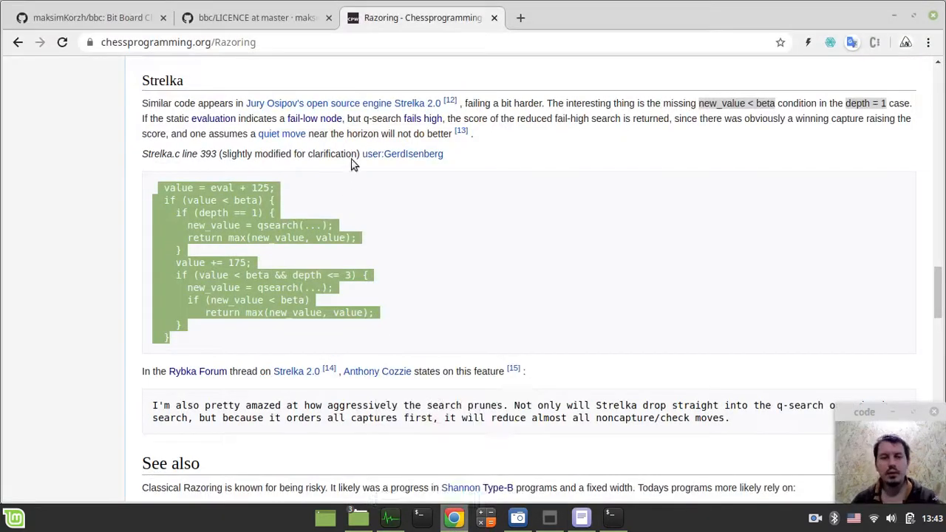
left_click(520, 18)
type("maksimkorzh.pythonanywhere.com")
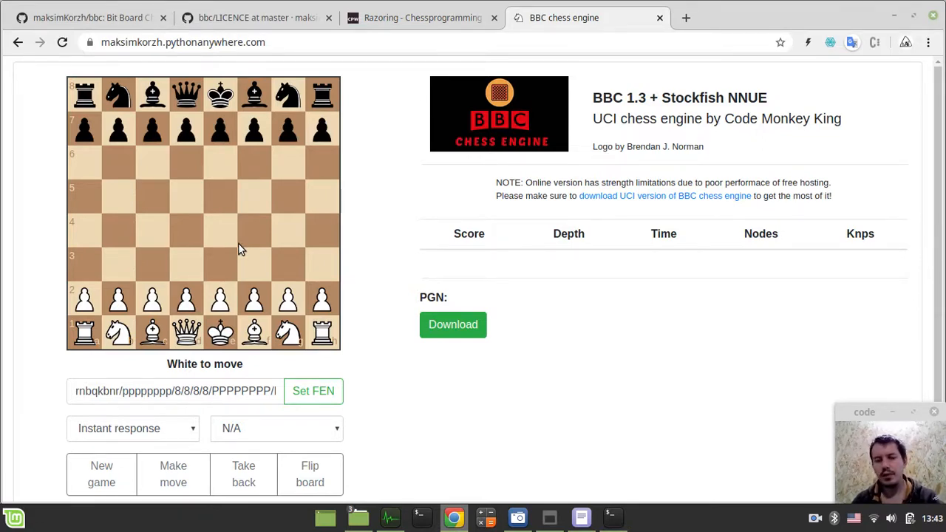
mouse_move(199, 240)
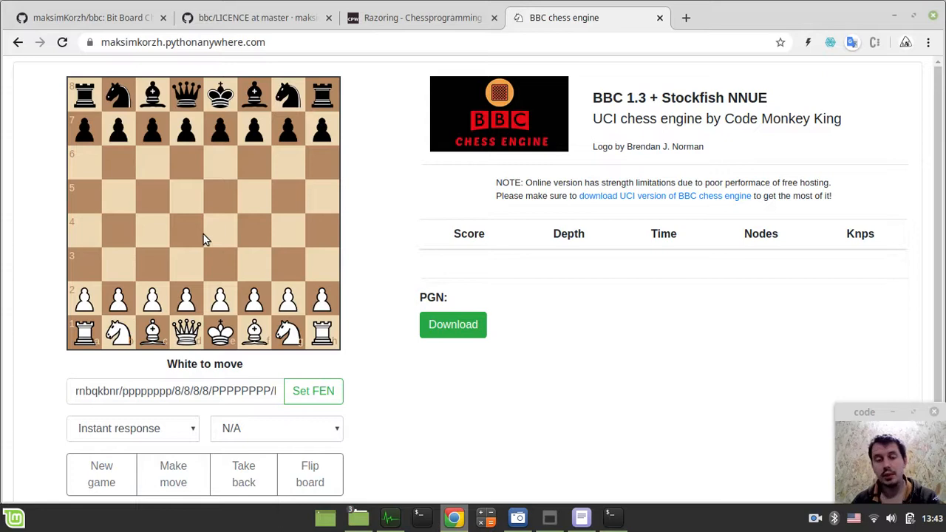
mouse_move(230, 238)
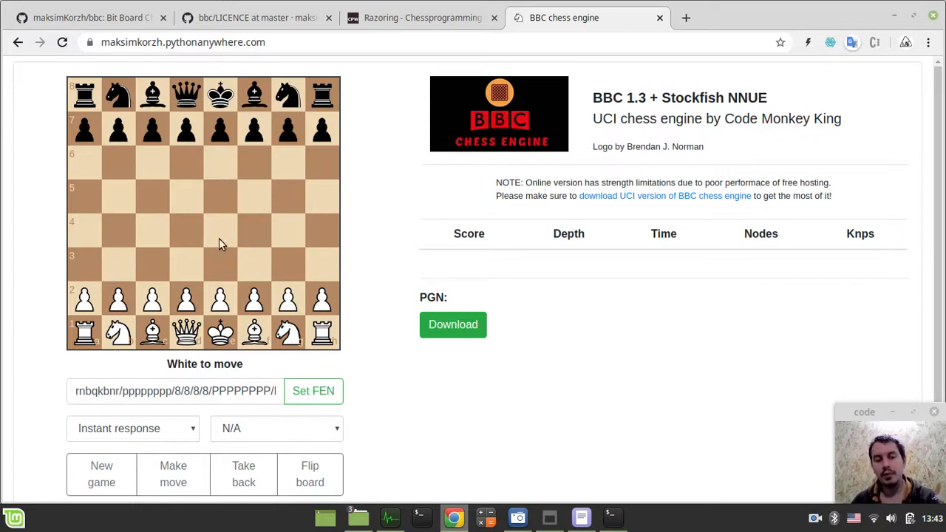
mouse_move(322, 246)
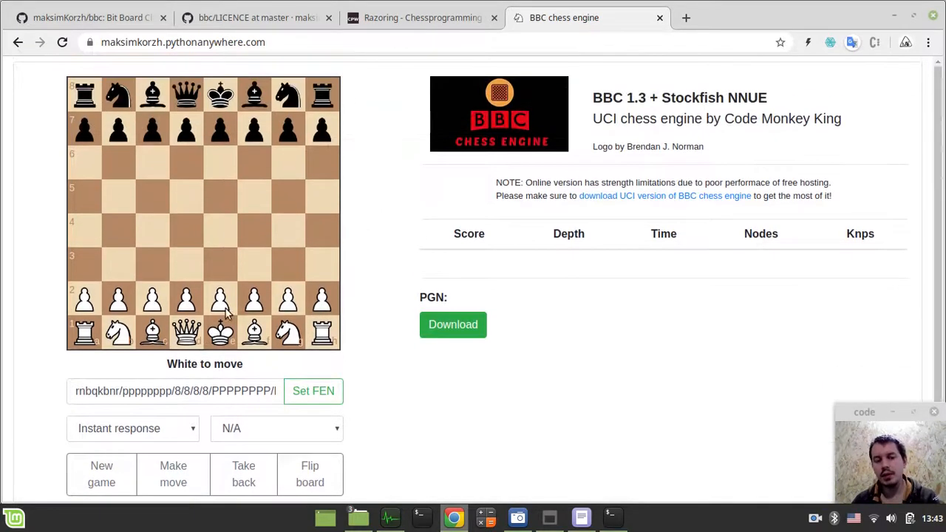
mouse_move(222, 254)
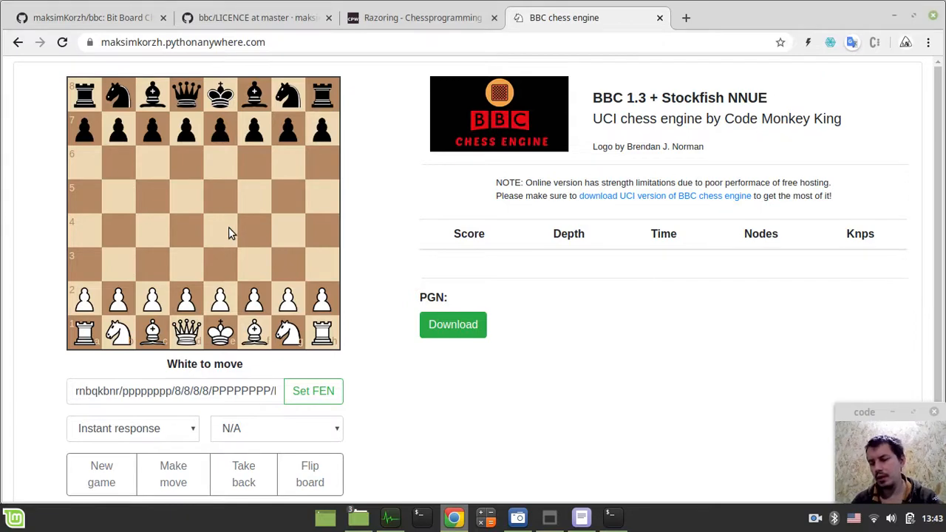
mouse_move(254, 224)
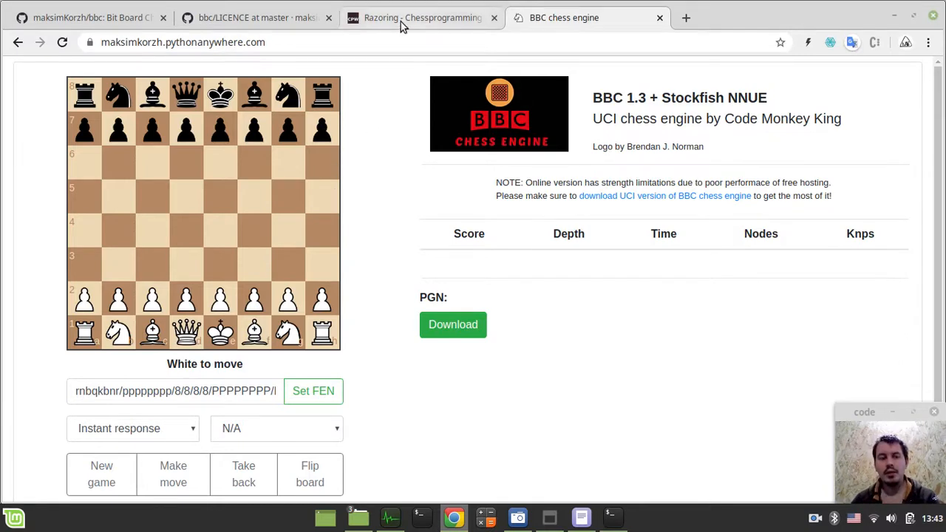
- Glance at the engine source in the editor, then return to the Razoring wiki article in Chrome
left_click(414, 18)
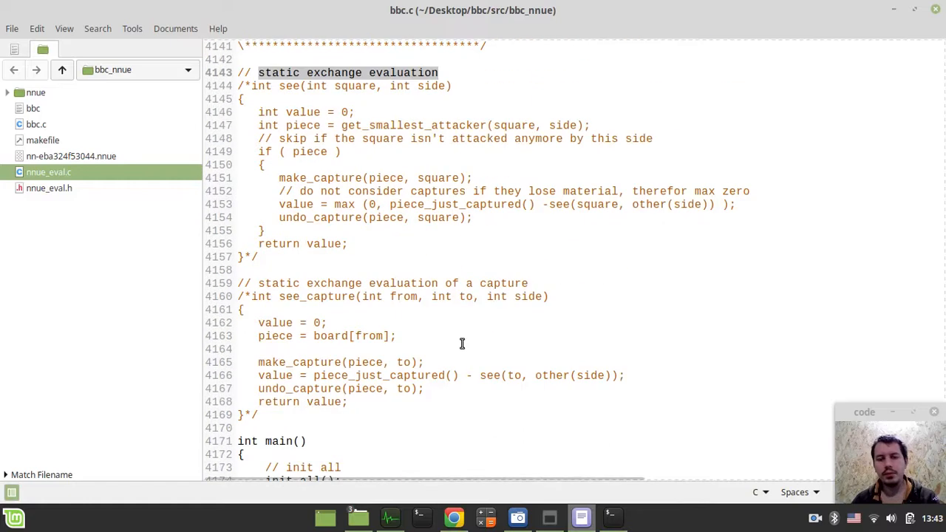
left_click(454, 518)
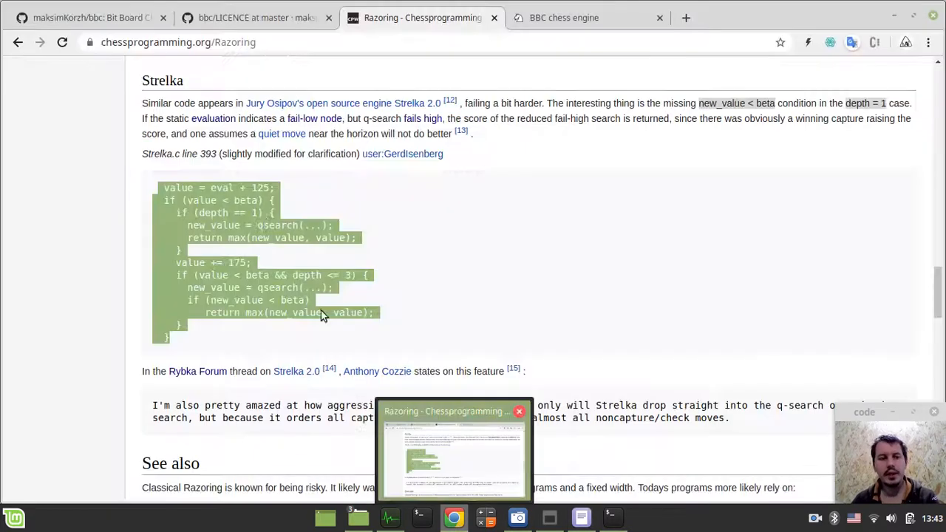
- Go to the TalkChess forum and enter Computer Chess Club: General Topics
left_click(89, 18)
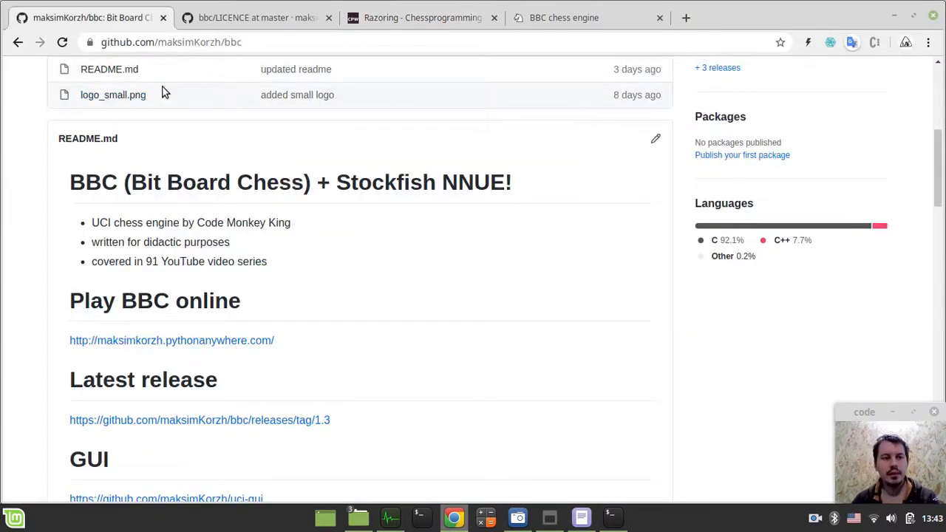
left_click(257, 18)
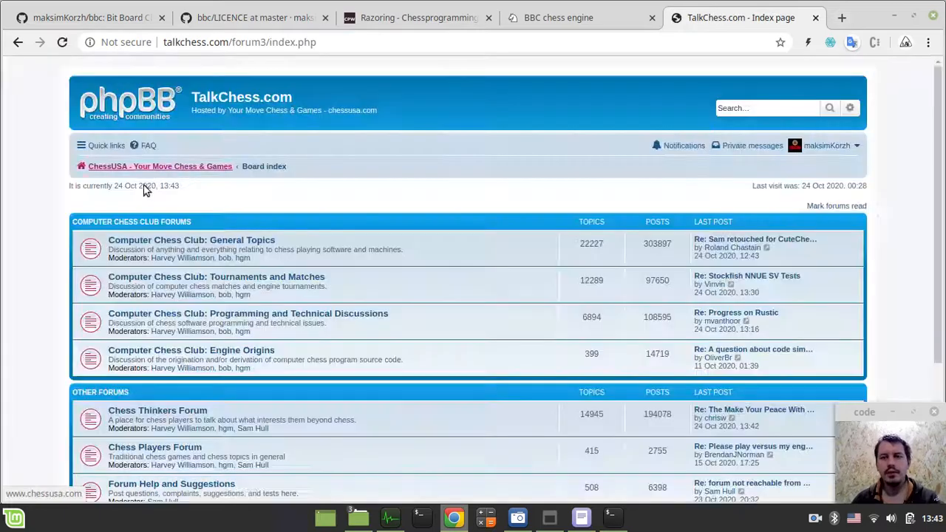
left_click(192, 239)
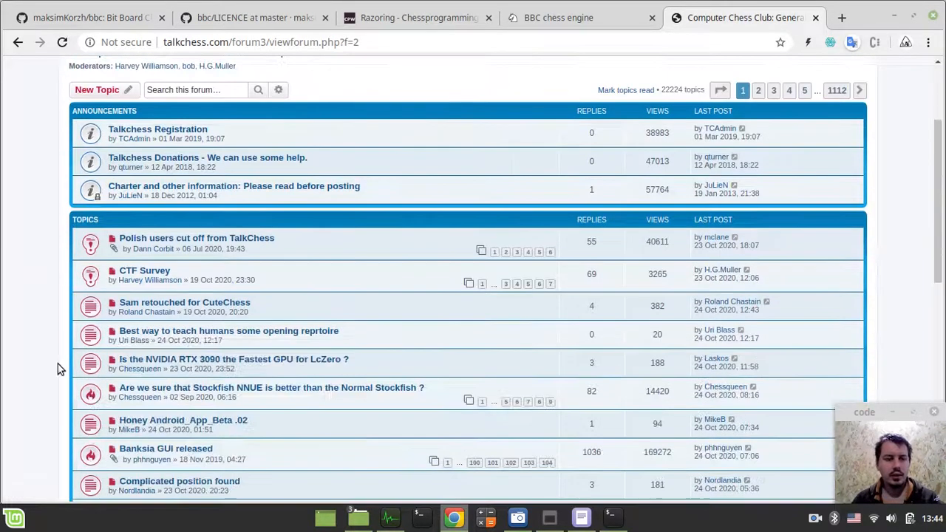
scroll("down", 3)
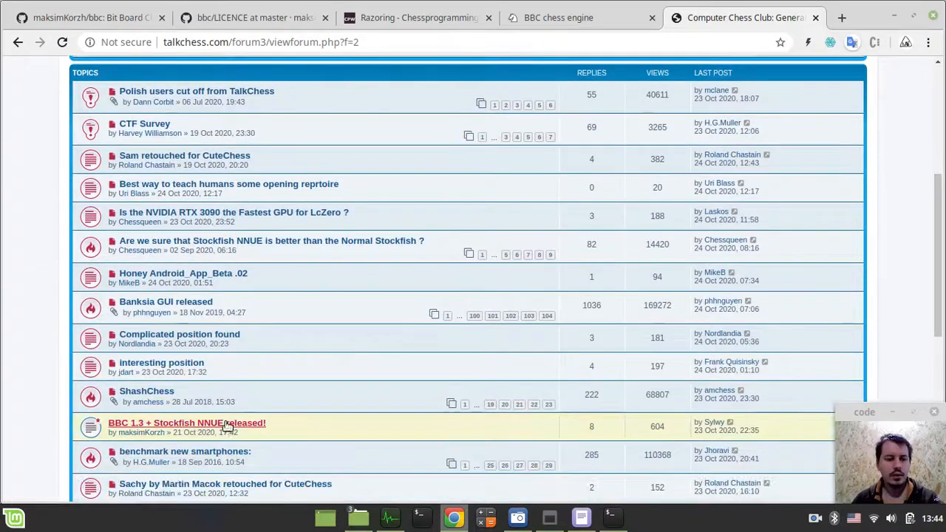
- Read the 'BBC 1.3 + Stockfish NNUE released!' thread down to its replies
left_click(186, 422)
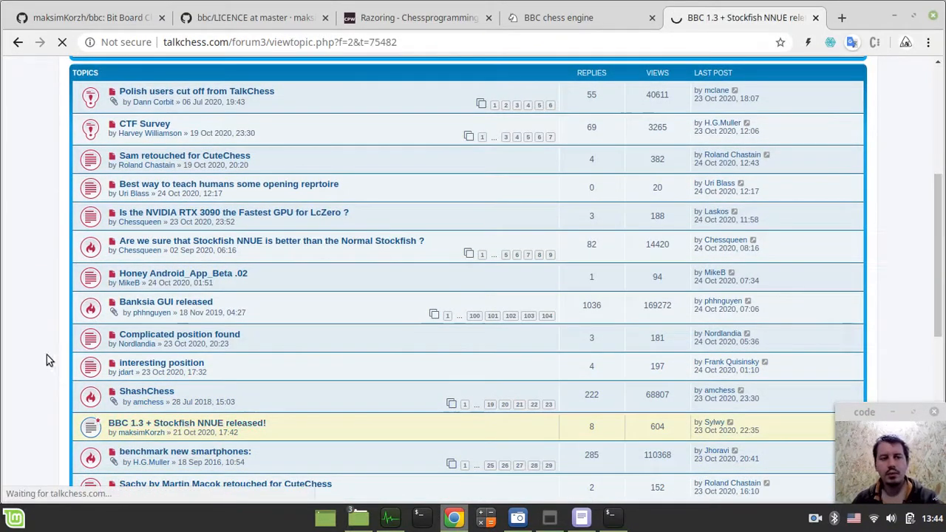
left_click(186, 422)
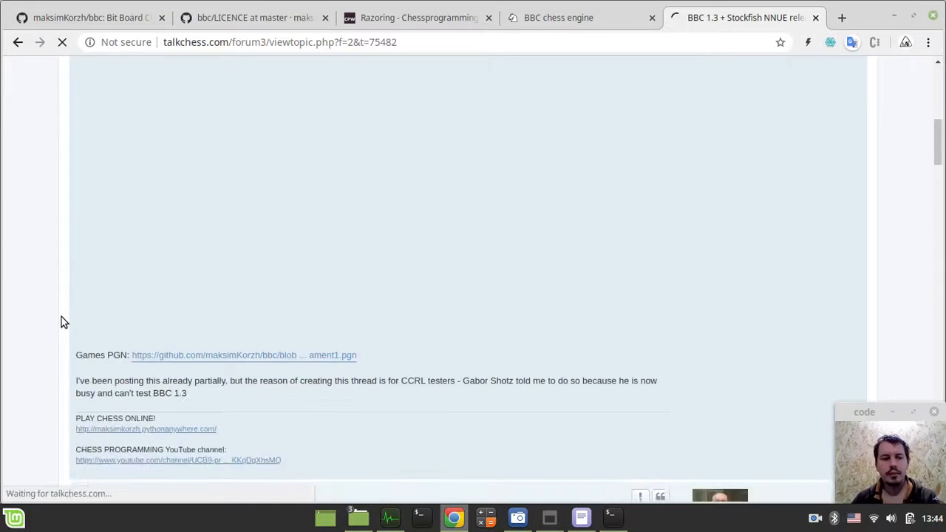
scroll("down", 3)
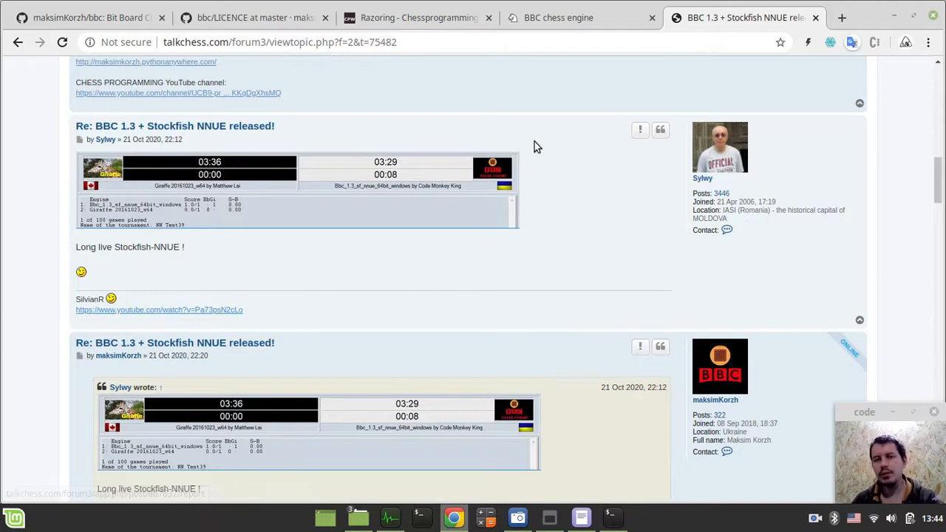
- Review the GitHub README's CCRL rating and credits, then return to bbc.c in Xed
left_click(254, 18)
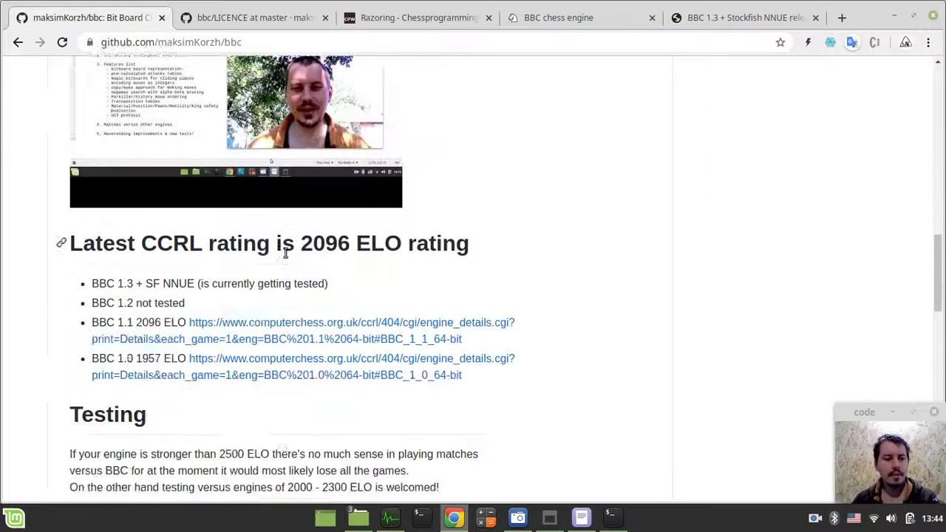
scroll("down", 3)
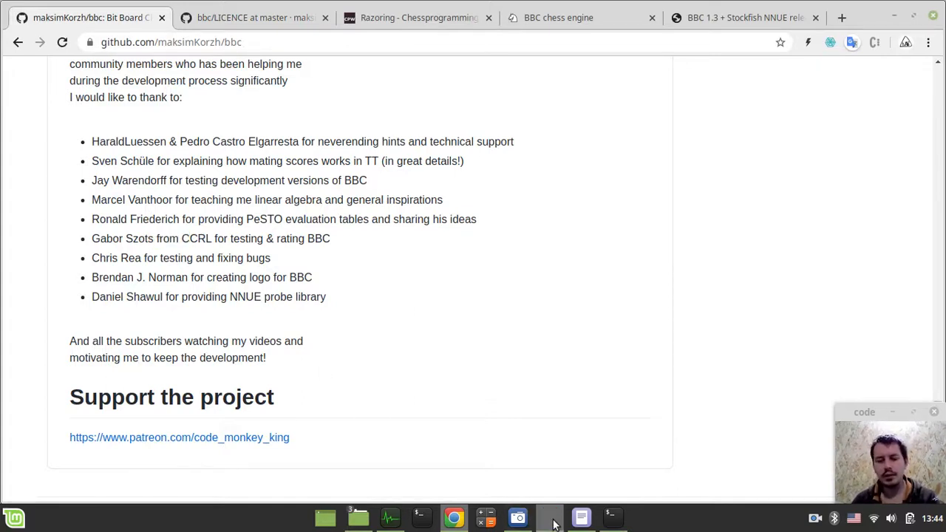
left_click(581, 517)
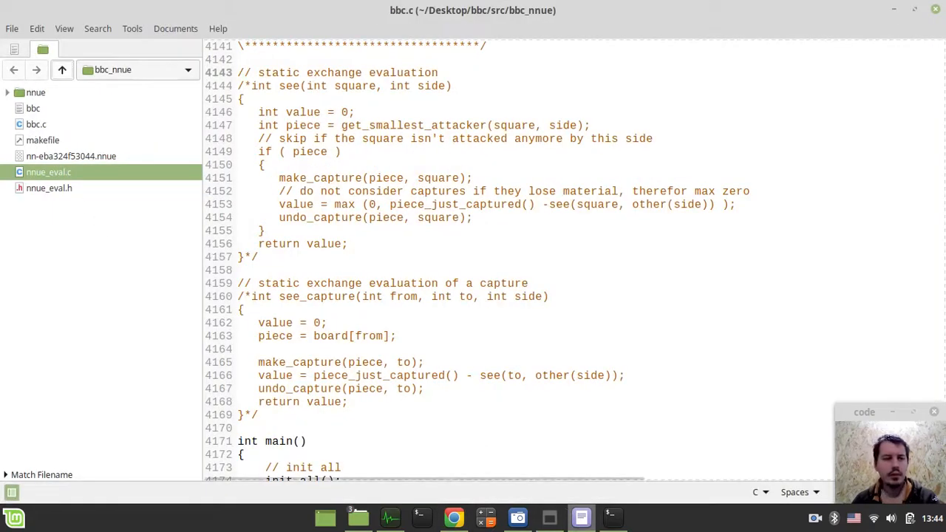
- View src/README.MD and the main README.md credits to Gabor Szots and Silvian R, then return to bbc.c
left_click(50, 124)
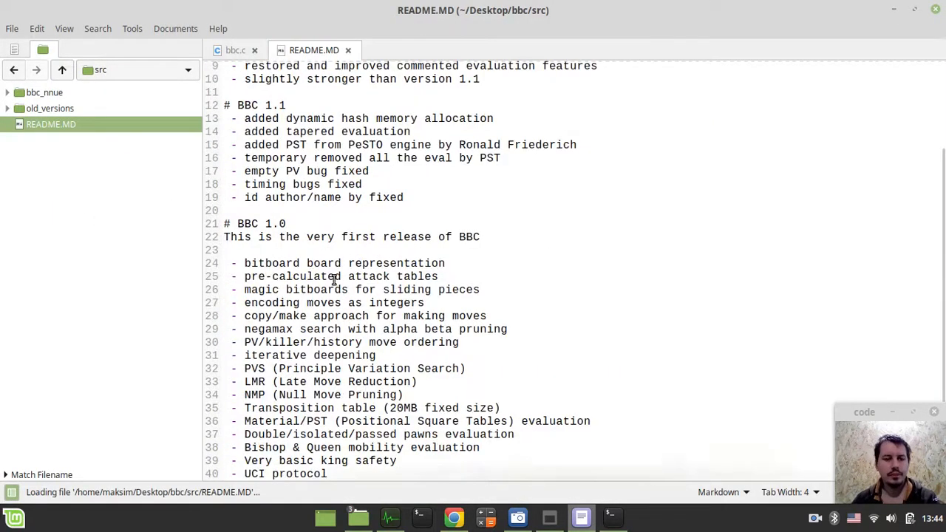
left_click(62, 69)
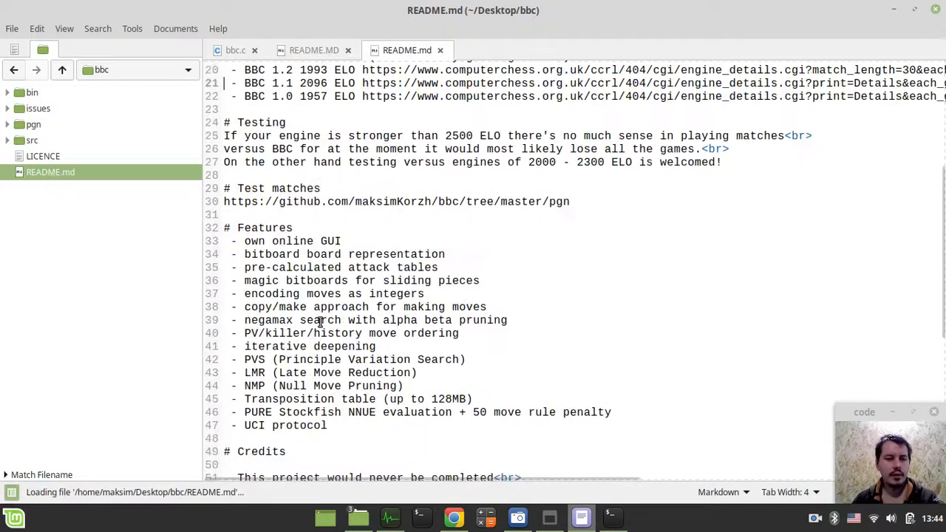
scroll("down", 3)
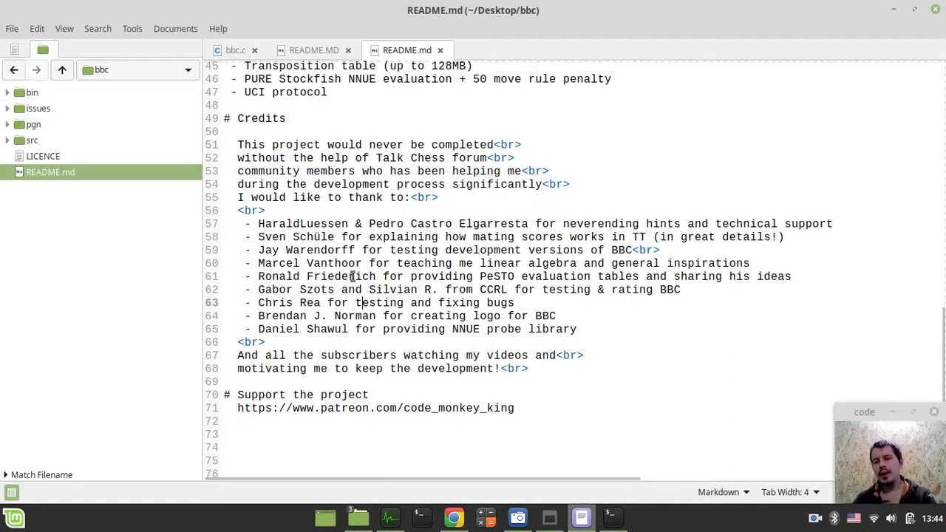
left_click(229, 50)
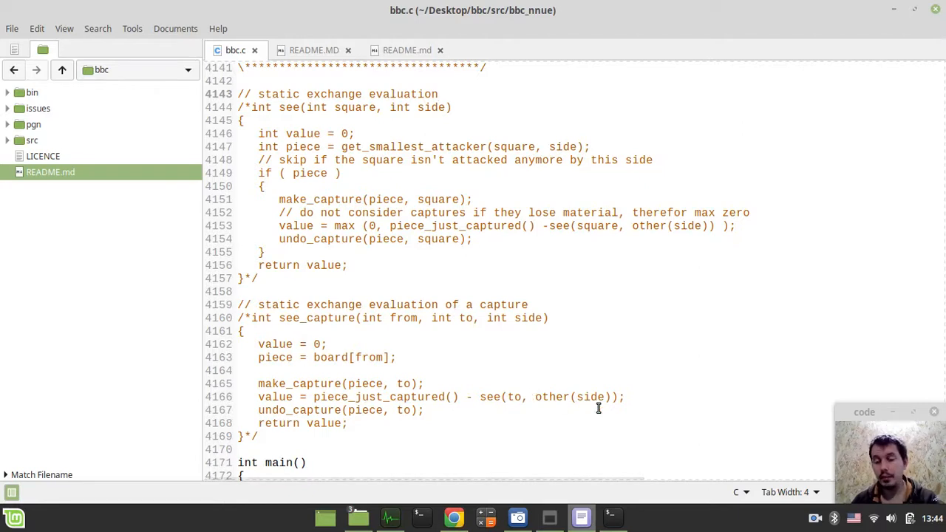
scroll("down", 3)
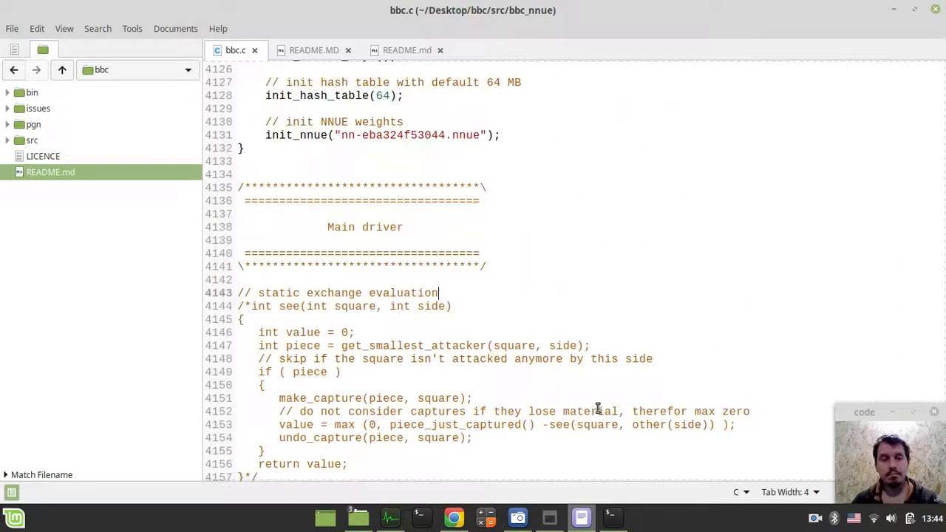
scroll("down", 3)
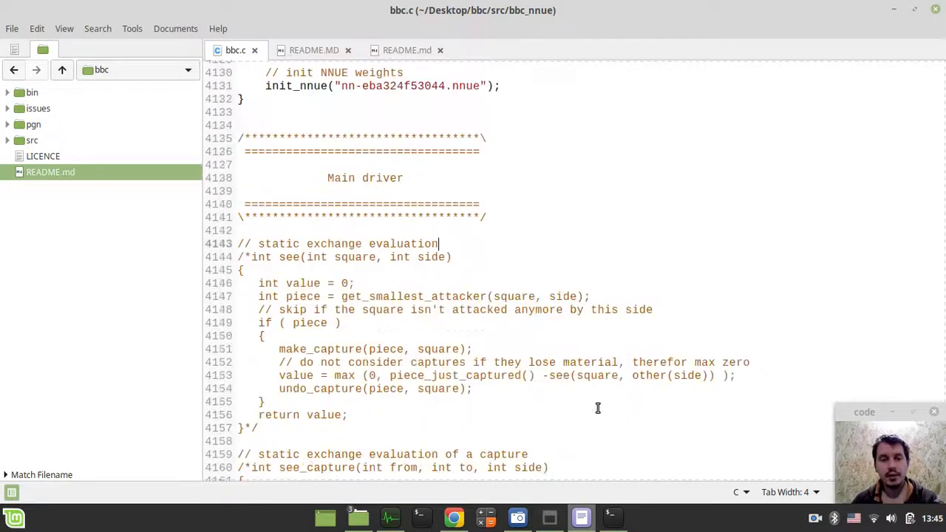
scroll("down", 3)
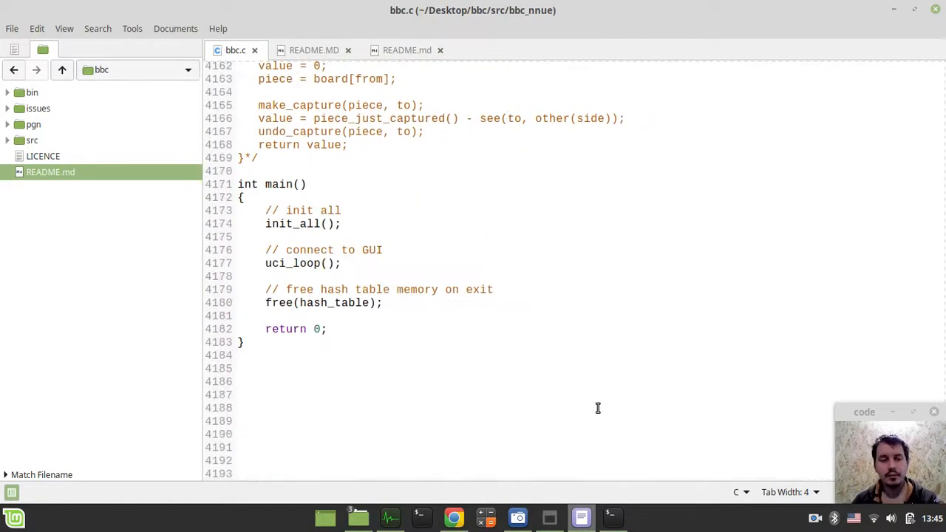